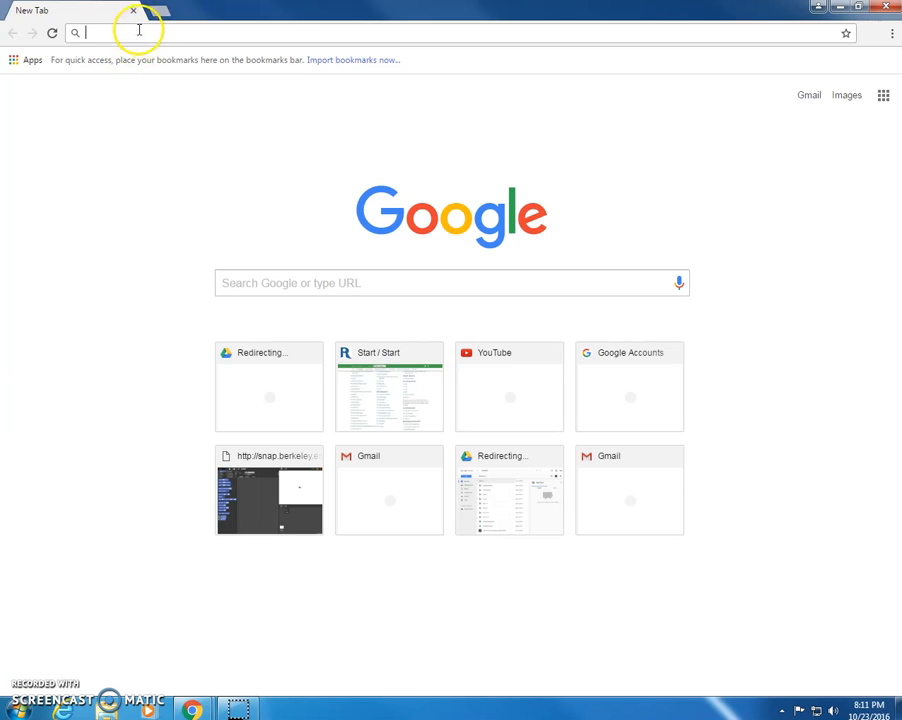
Load the Snap! Berkeley editor page in the Chrome tab by searching 'snap'.
{"action": "type", "text": "snap"}
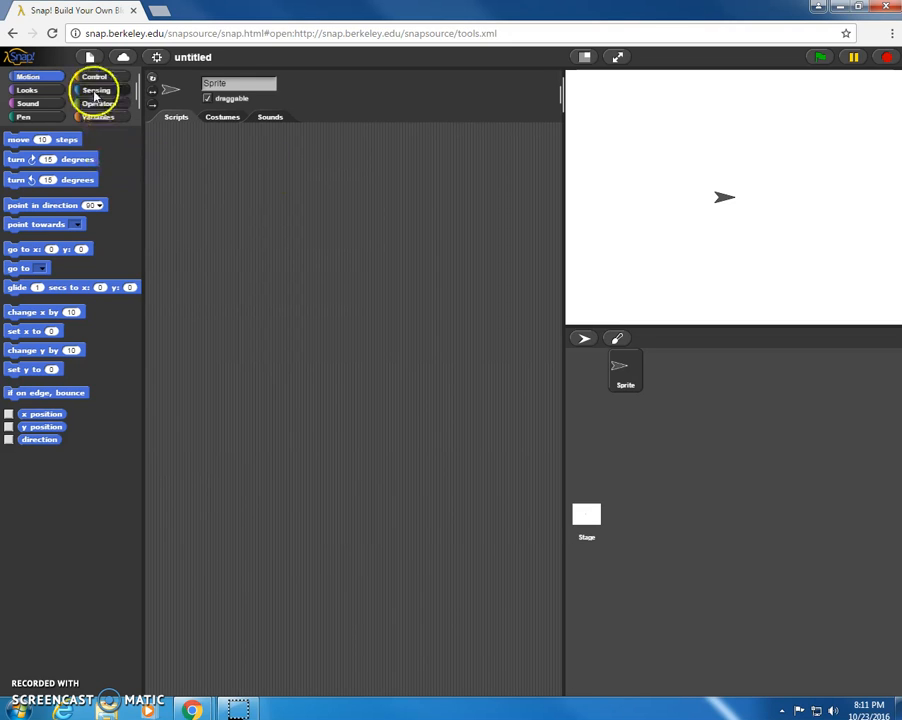
{"action": "mouse_move", "coordinate": [10, 316]}
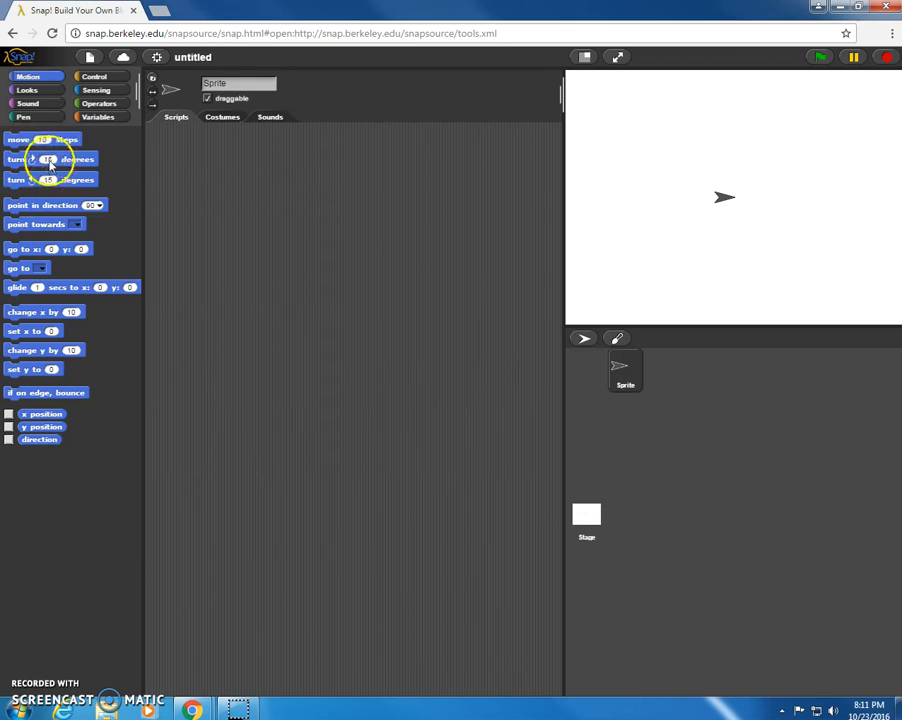
{"action": "mouse_move", "coordinate": [196, 356]}
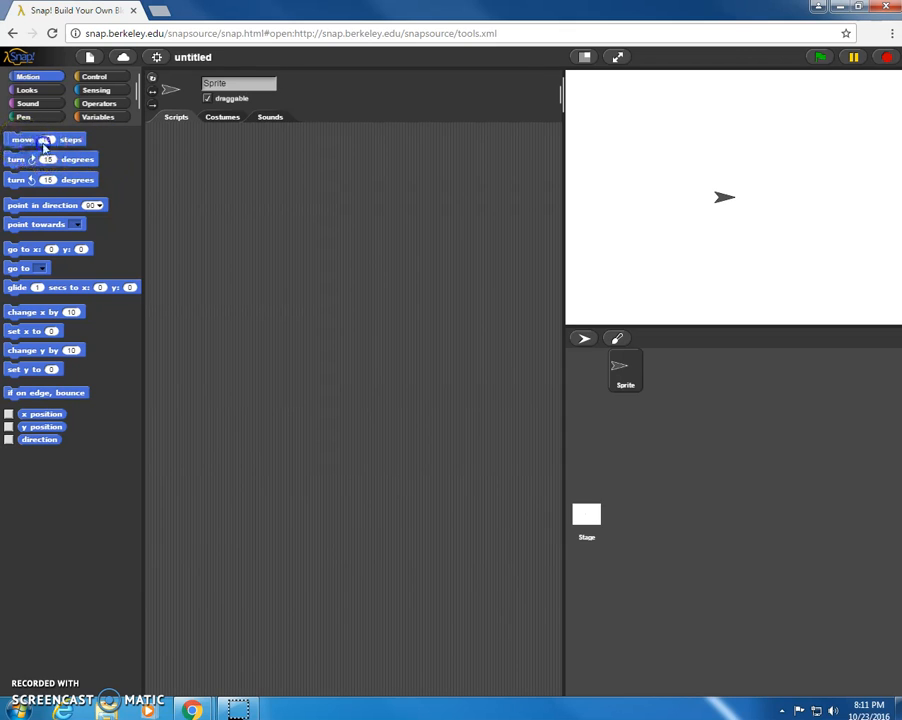
Stack move 10 steps with turn right 15 and turn left 15 degrees blocks in the scripts area.
{"action": "left_click_drag", "start_coordinate": [30, 140], "coordinate": [272, 212]}
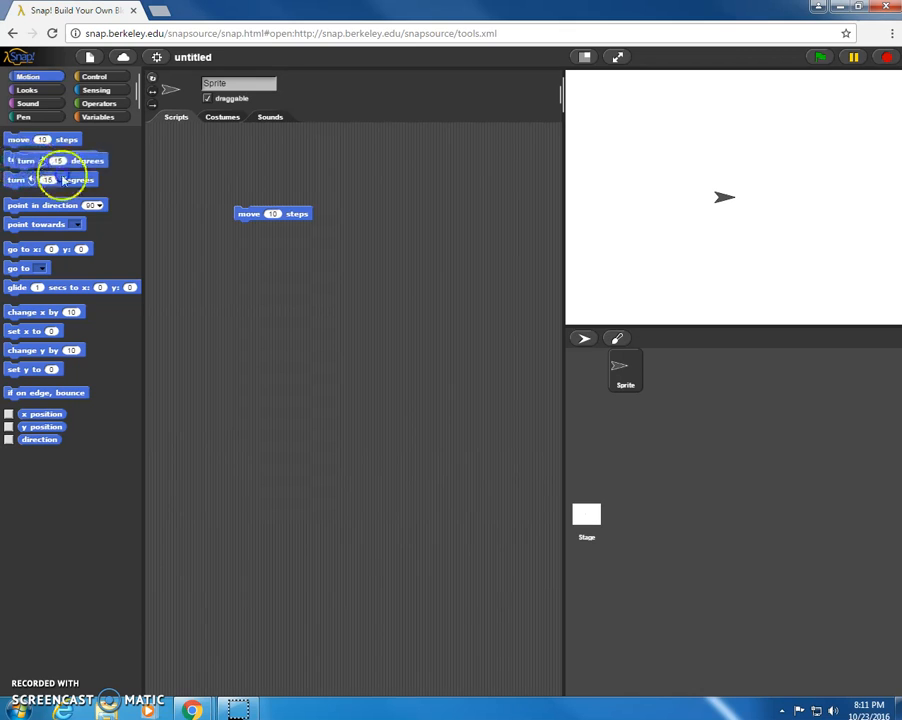
{"action": "left_click_drag", "start_coordinate": [56, 180], "coordinate": [282, 230]}
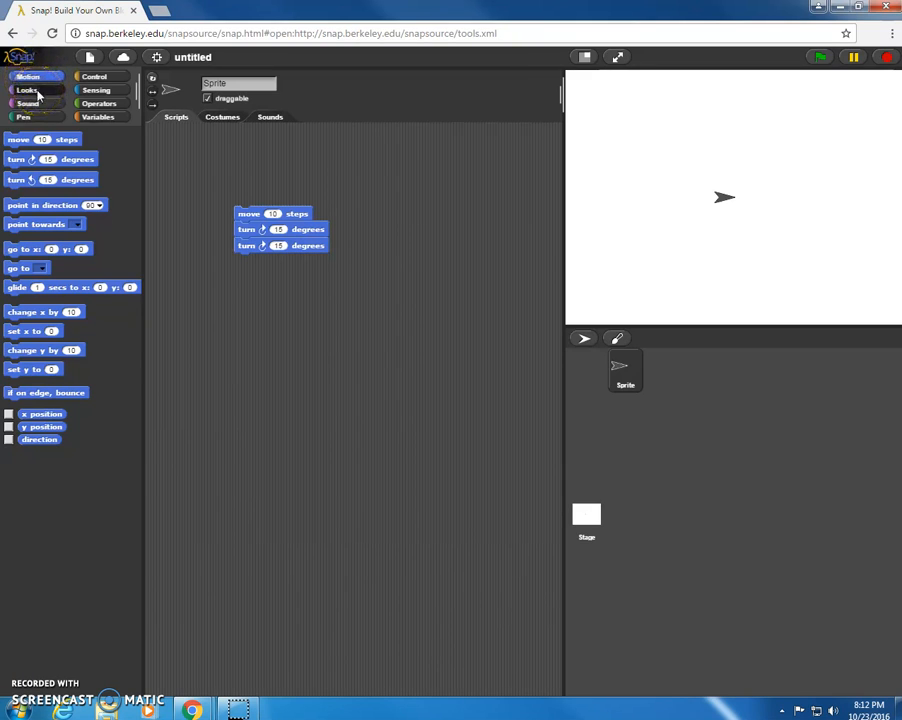
Browse the Looks, Pen and Sensing palettes, ending on the Variables blocks.
{"action": "left_click", "coordinate": [28, 90]}
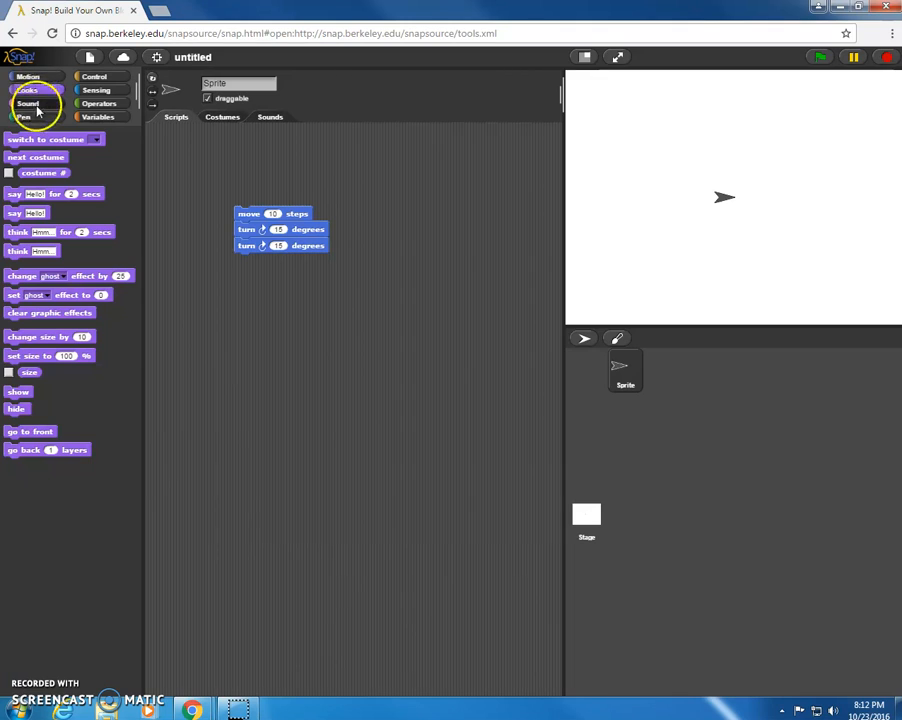
{"action": "left_click", "coordinate": [24, 116]}
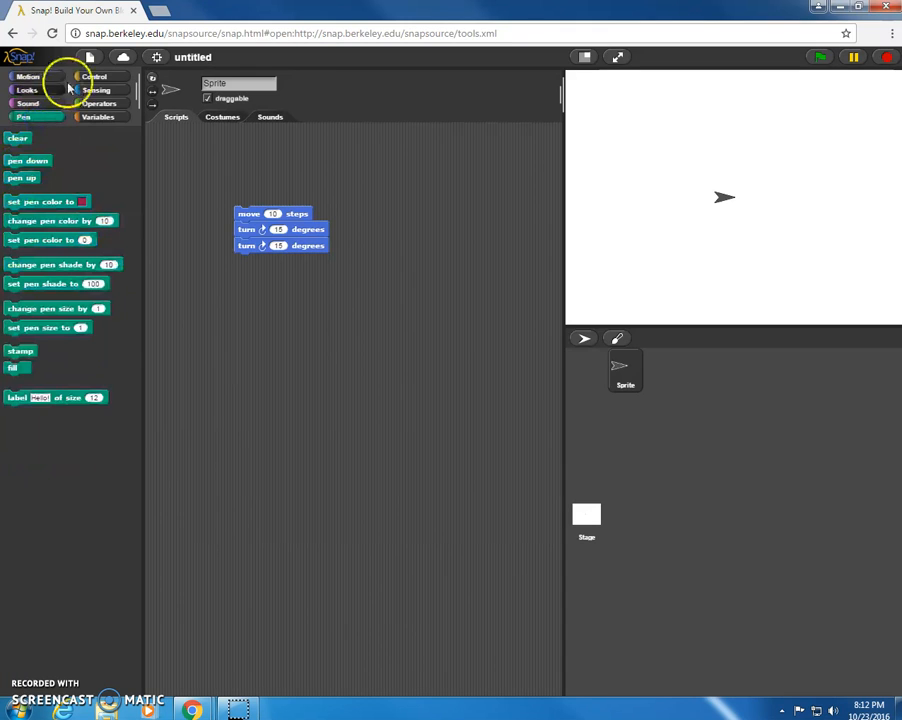
{"action": "left_click", "coordinate": [96, 90]}
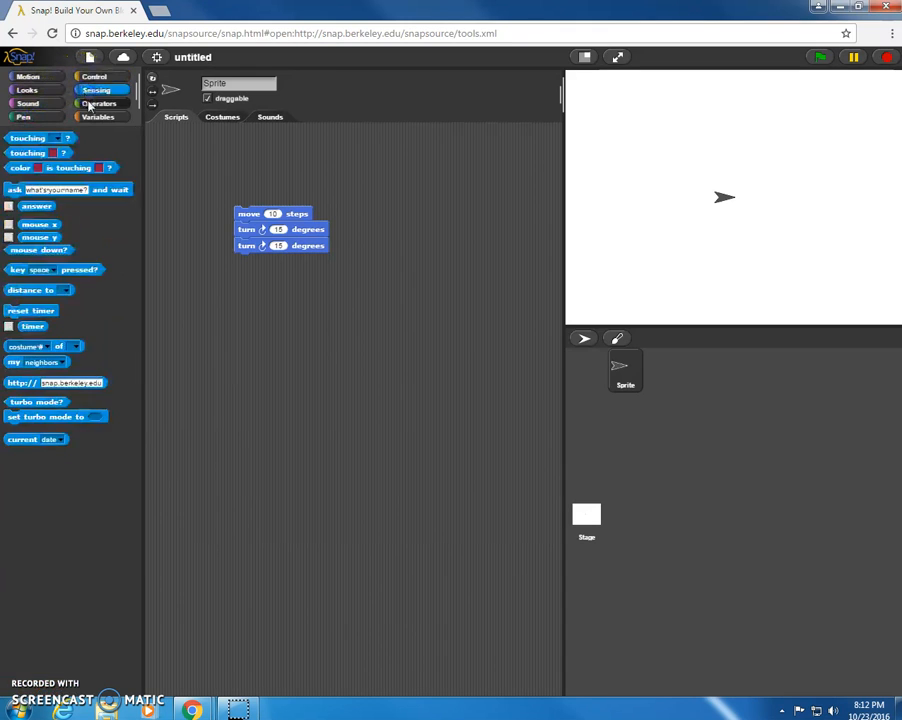
{"action": "left_click", "coordinate": [98, 116]}
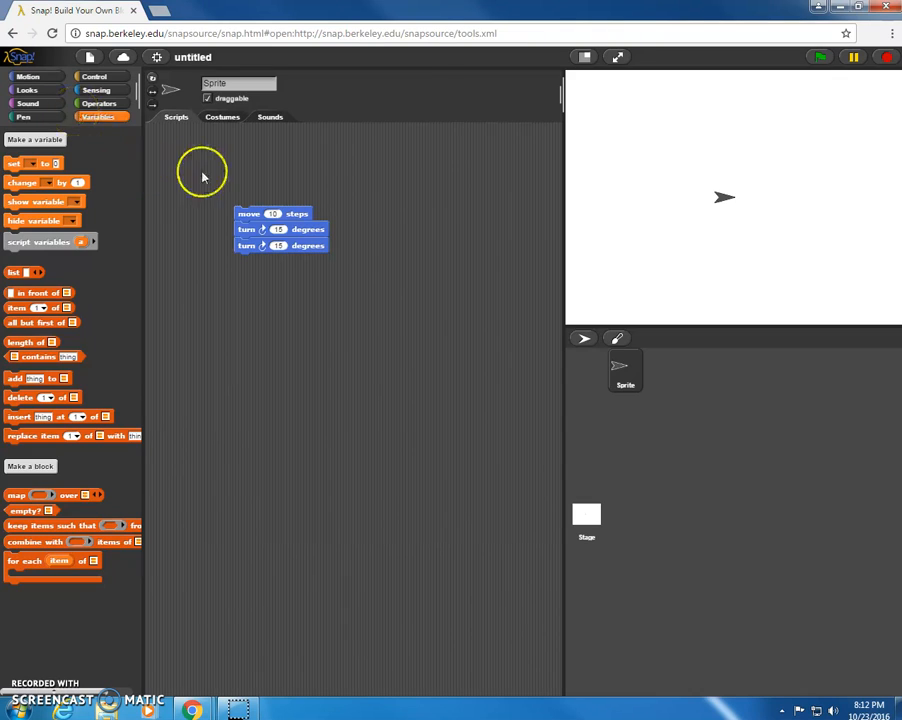
Clear the practice move and turn stack from the scripts area.
{"action": "left_click", "coordinate": [250, 214]}
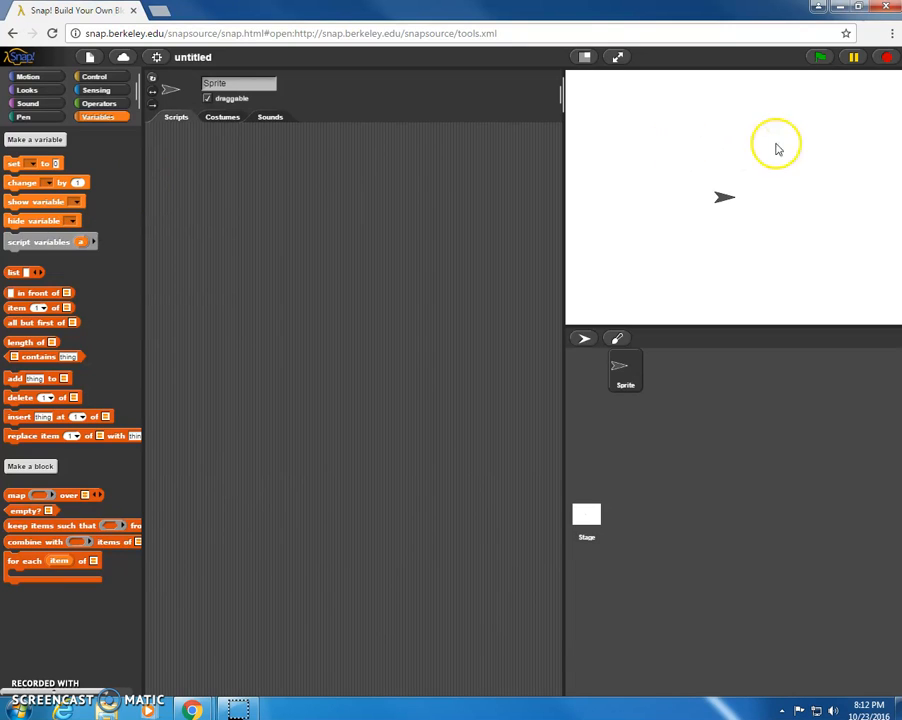
{"action": "mouse_move", "coordinate": [800, 168]}
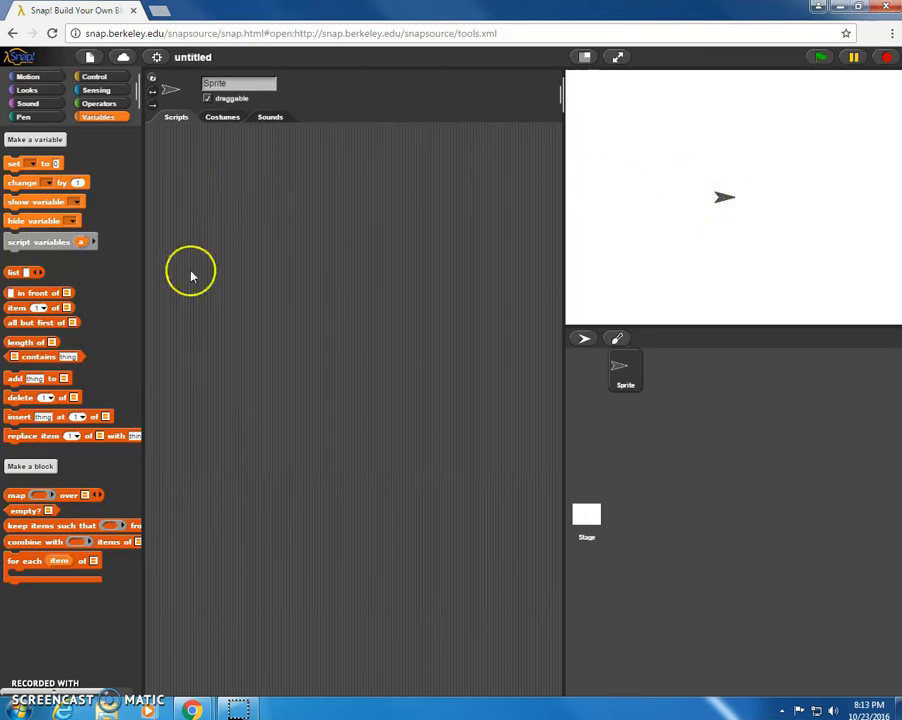
{"action": "mouse_move", "coordinate": [260, 338]}
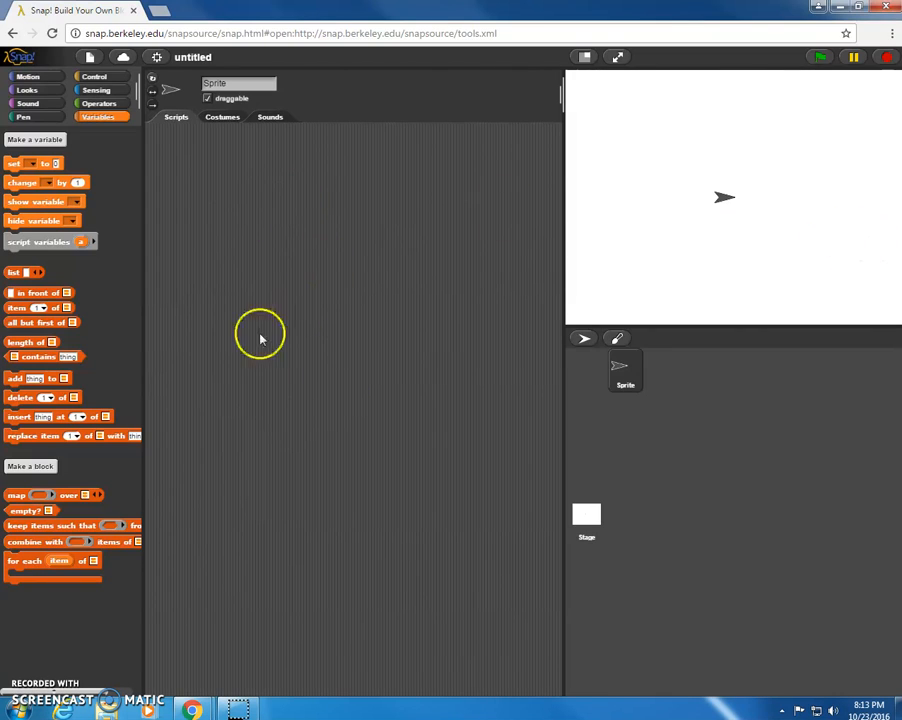
{"action": "mouse_move", "coordinate": [608, 250]}
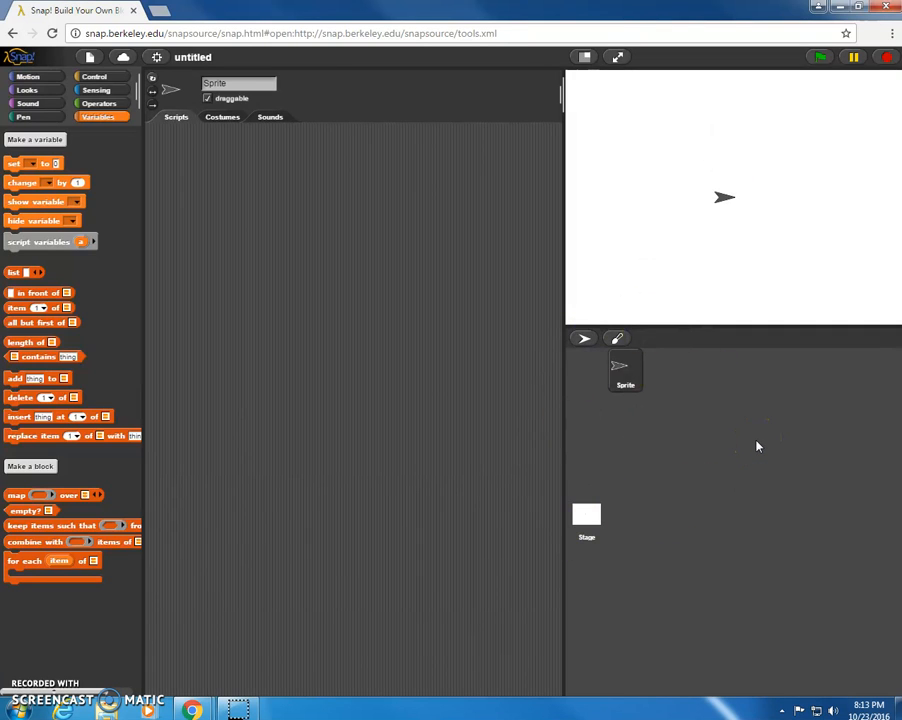
{"action": "mouse_move", "coordinate": [584, 338]}
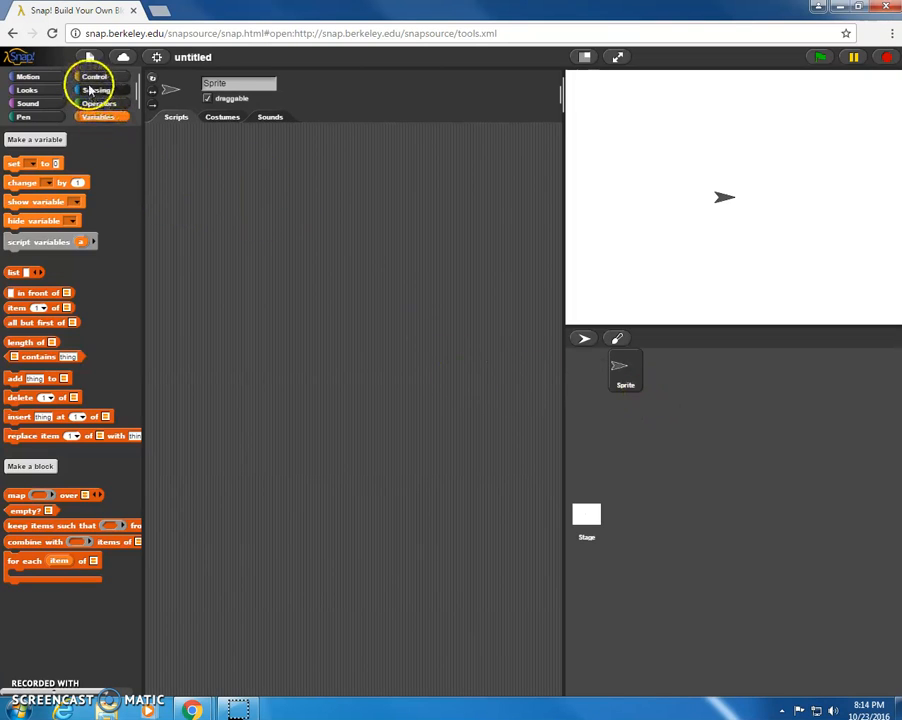
Start a new script with a 'when green flag clicked' hat from the Control palette.
{"action": "left_click", "coordinate": [94, 76]}
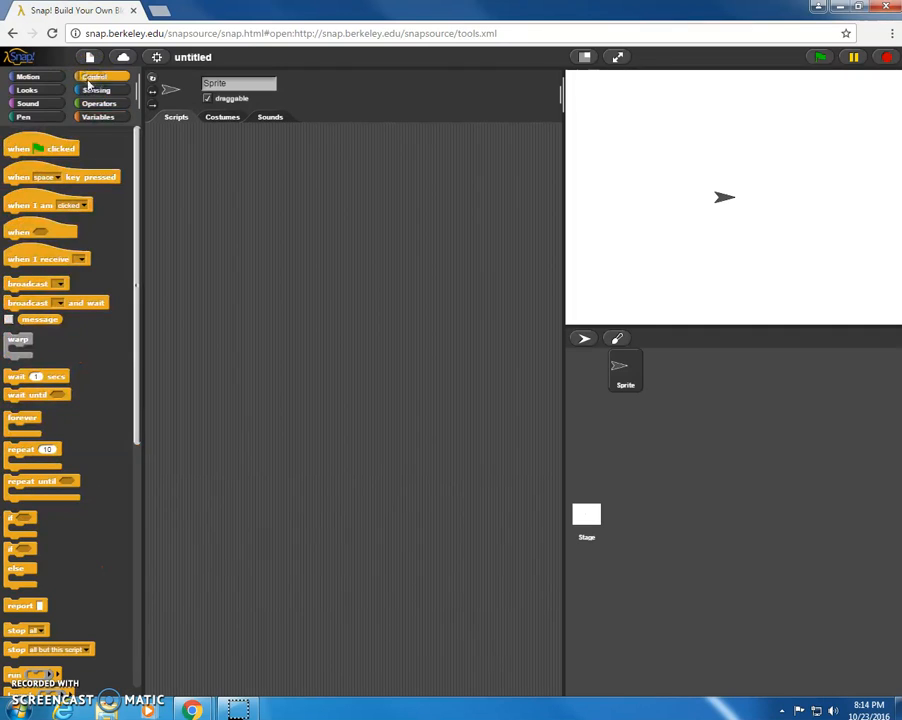
{"action": "mouse_move", "coordinate": [88, 144]}
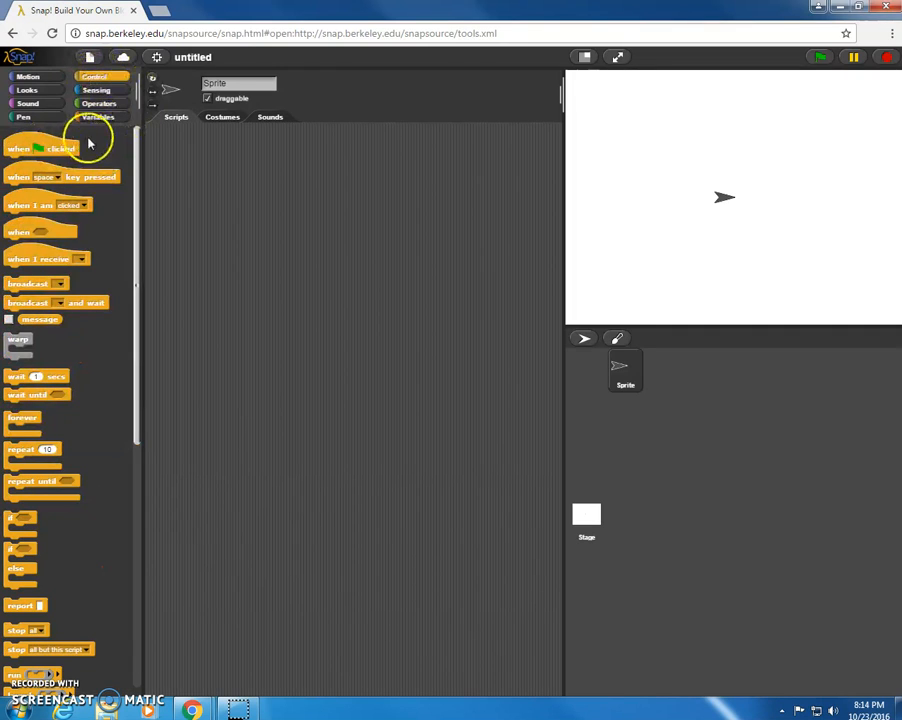
{"action": "mouse_move", "coordinate": [108, 146]}
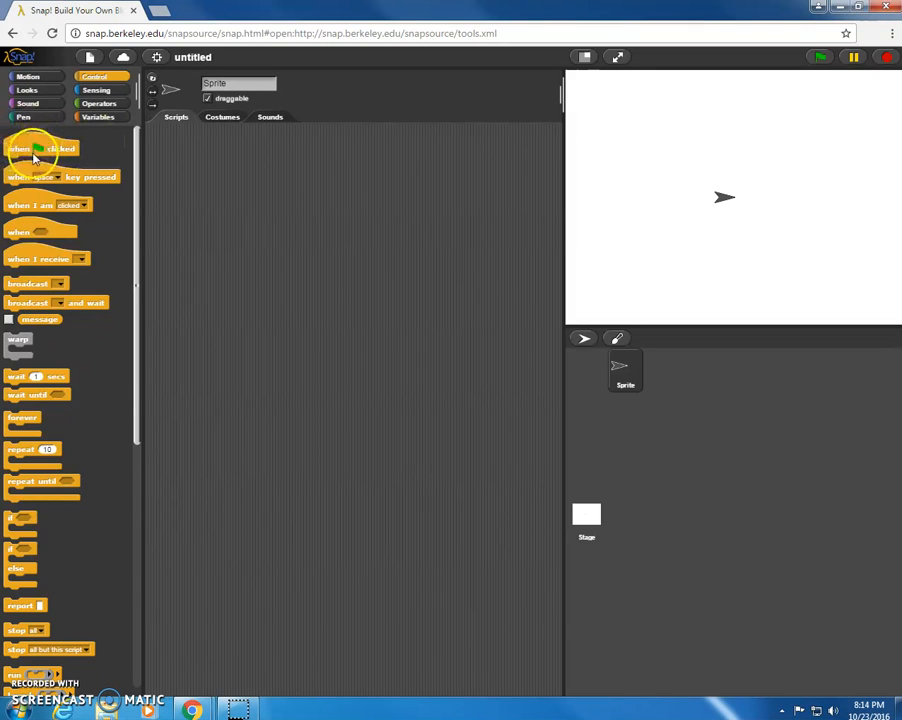
{"action": "left_click", "coordinate": [40, 148]}
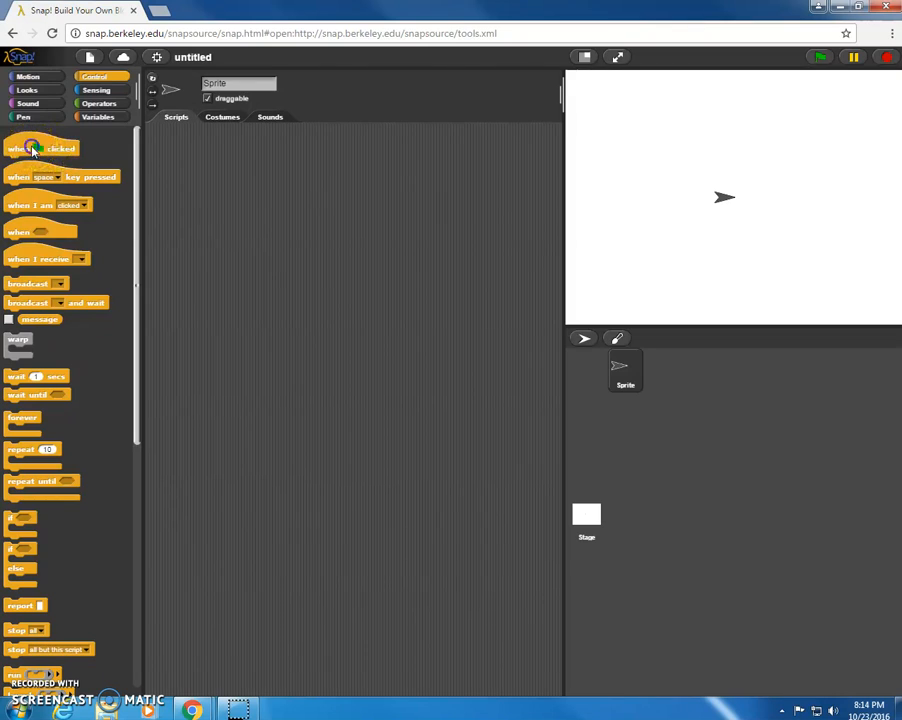
{"action": "left_click_drag", "start_coordinate": [40, 148], "coordinate": [240, 180]}
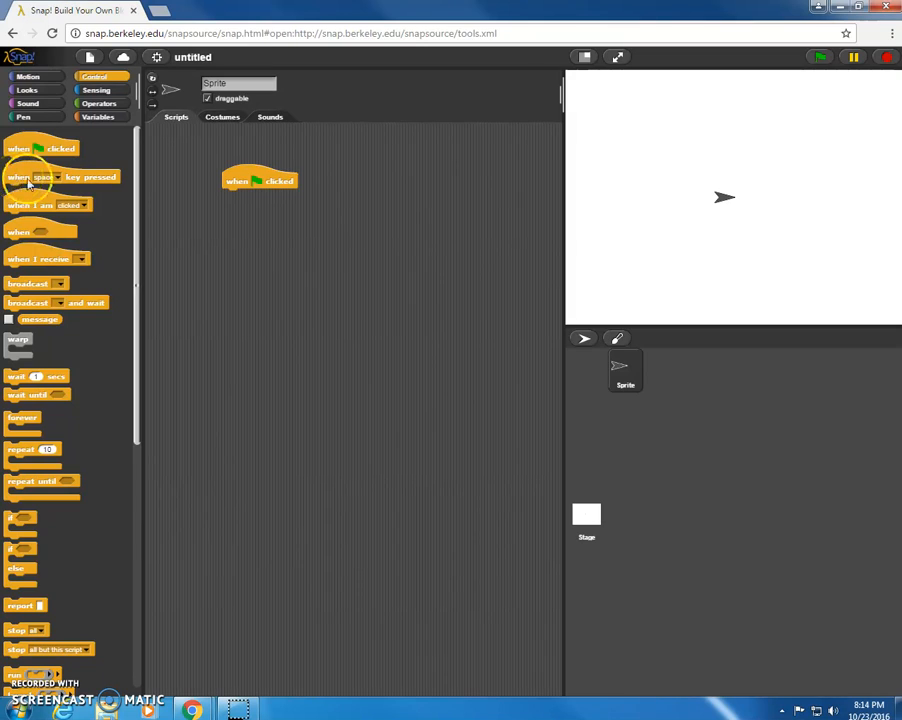
{"action": "mouse_move", "coordinate": [80, 188]}
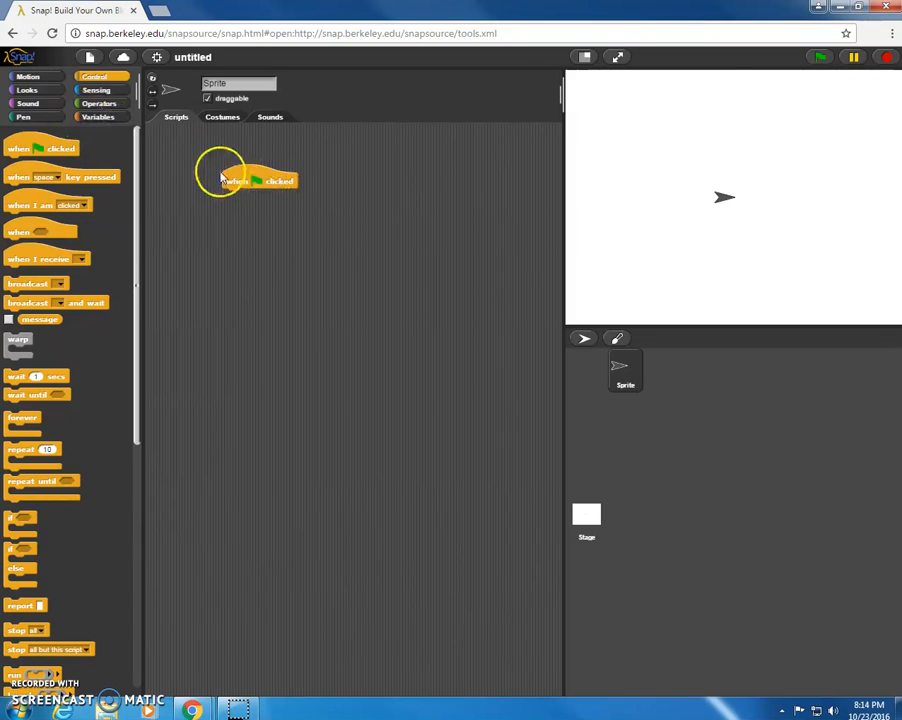
Attach move 10 steps and turn 15 degrees blocks under the green flag hat.
{"action": "left_click", "coordinate": [28, 76]}
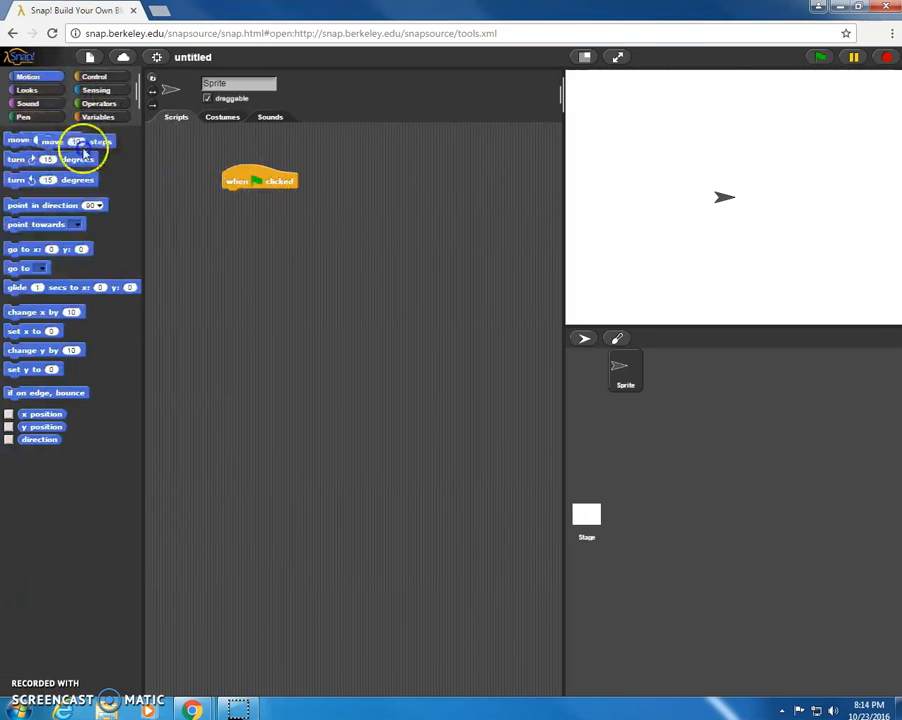
{"action": "left_click_drag", "start_coordinate": [40, 140], "coordinate": [240, 196]}
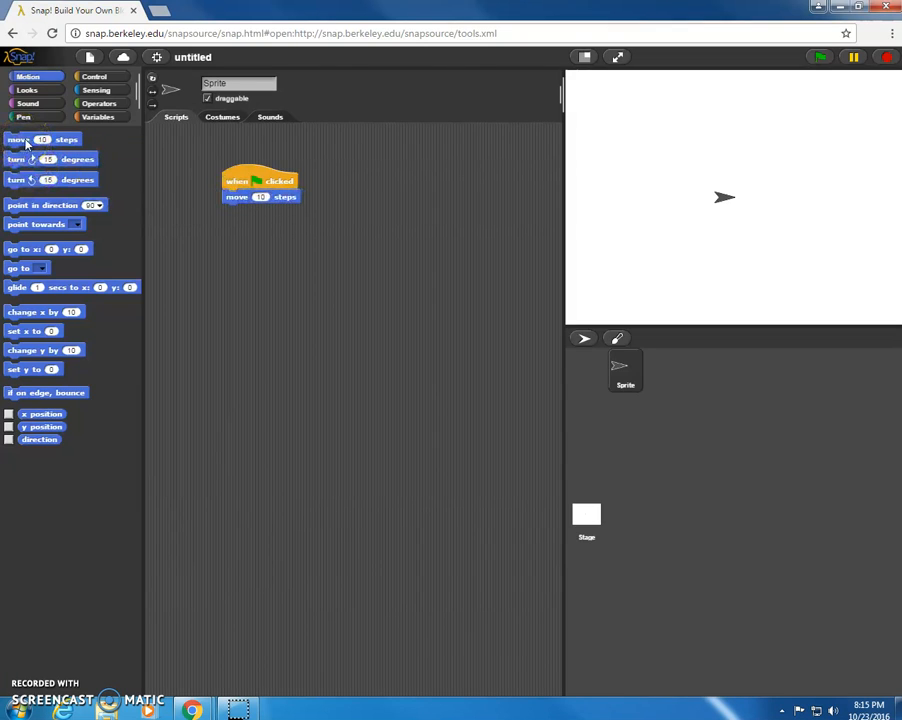
{"action": "left_click_drag", "start_coordinate": [42, 140], "coordinate": [258, 210]}
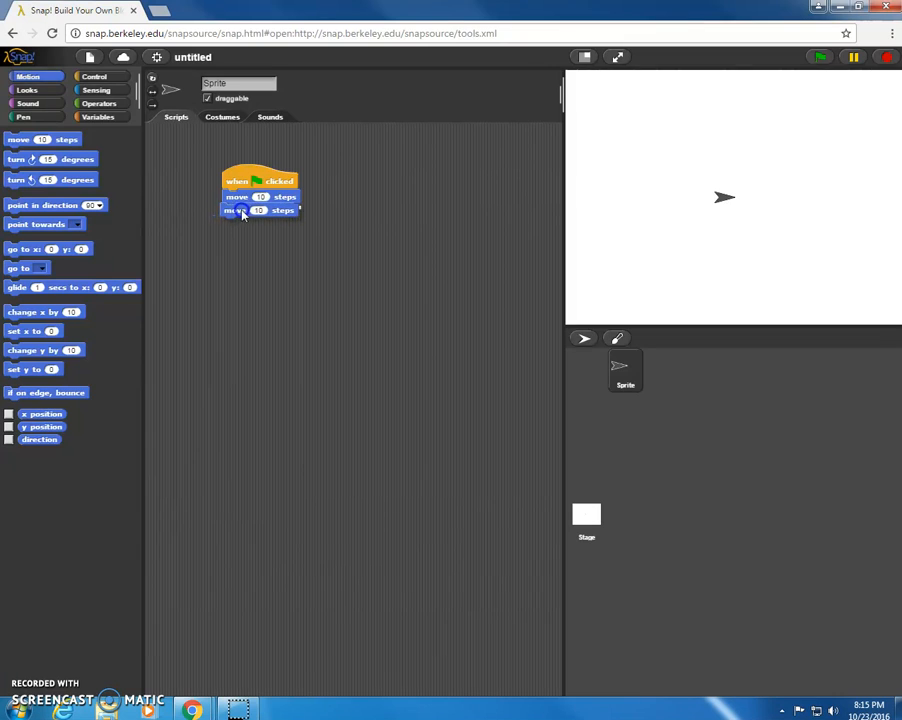
{"action": "left_click_drag", "start_coordinate": [32, 160], "coordinate": [210, 224]}
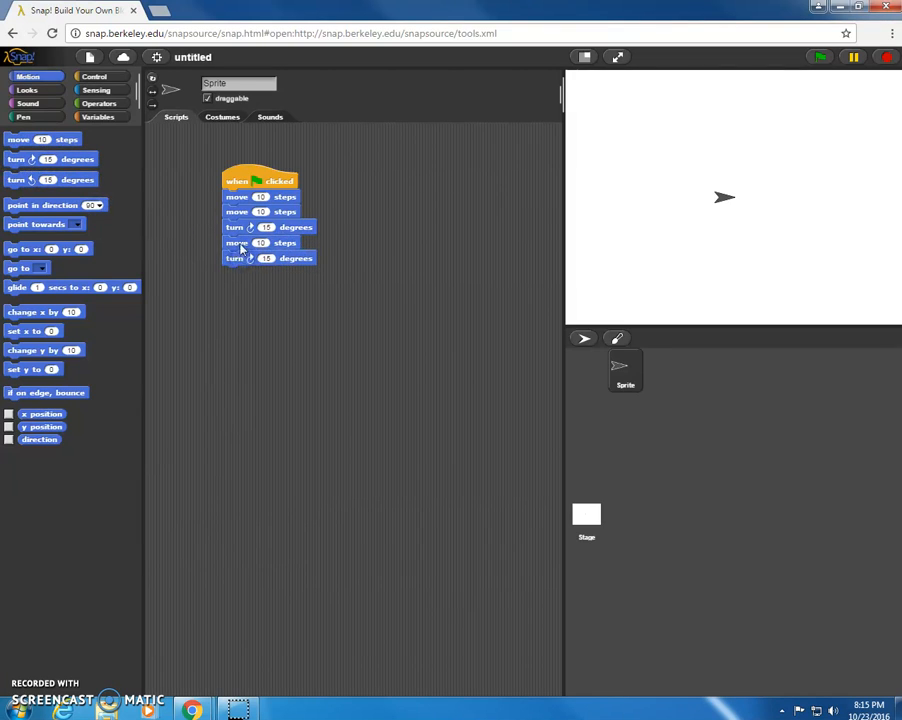
{"action": "mouse_move", "coordinate": [254, 222]}
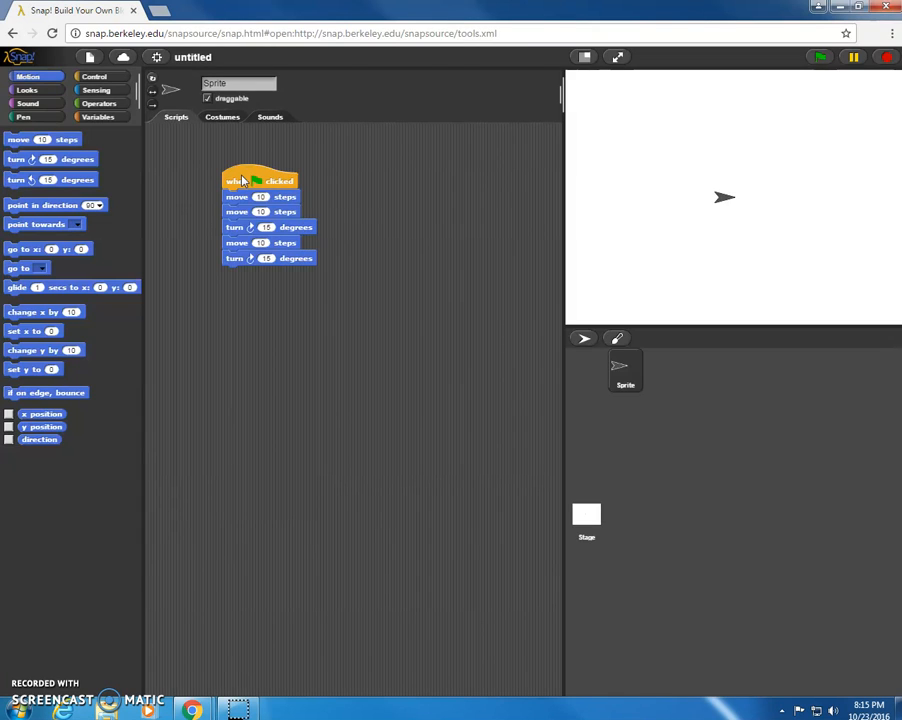
{"action": "left_click", "coordinate": [244, 182]}
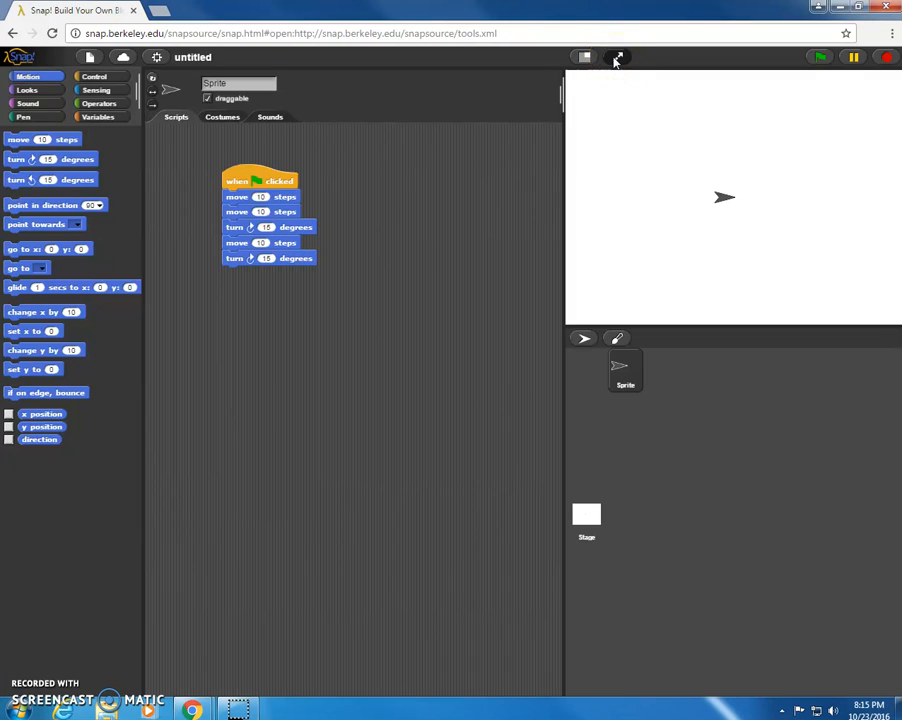
Show the stage in presentation mode and run the green-flag script.
{"action": "left_click", "coordinate": [616, 56]}
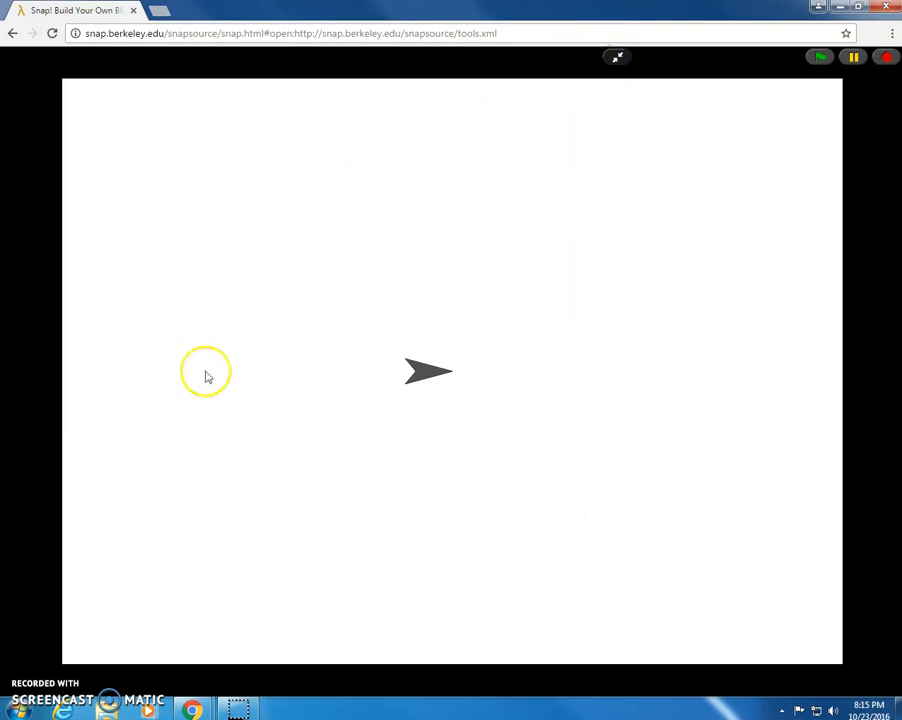
{"action": "mouse_move", "coordinate": [740, 98]}
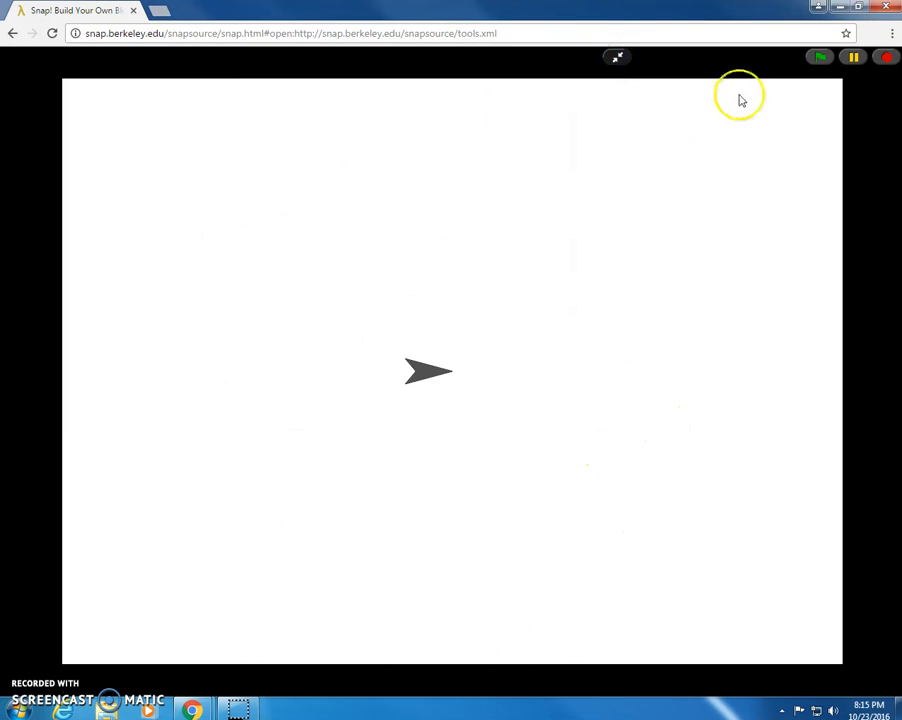
{"action": "mouse_move", "coordinate": [632, 180]}
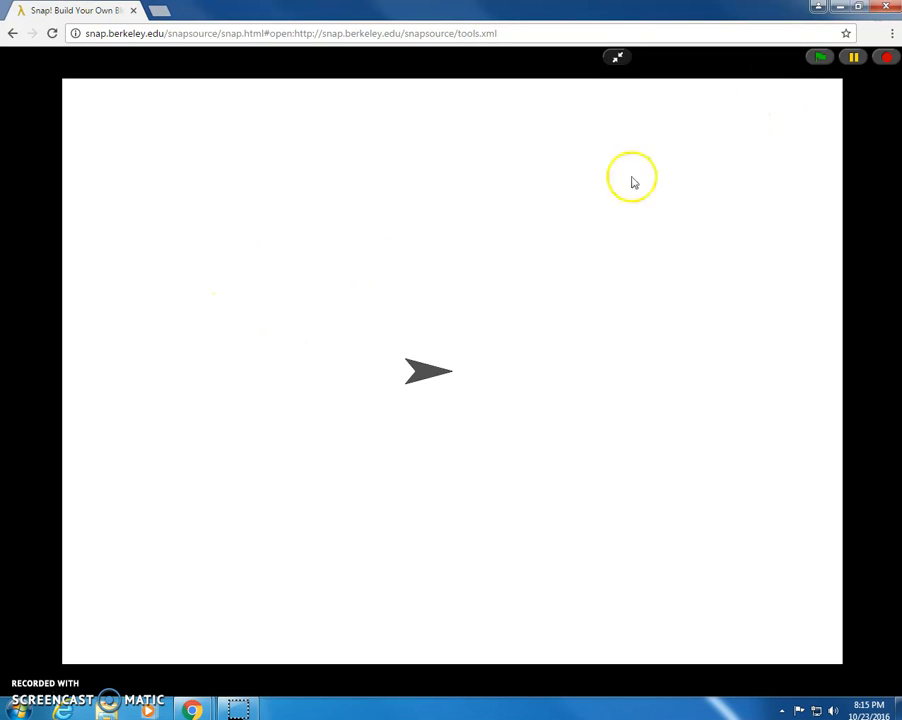
{"action": "left_click", "coordinate": [820, 56]}
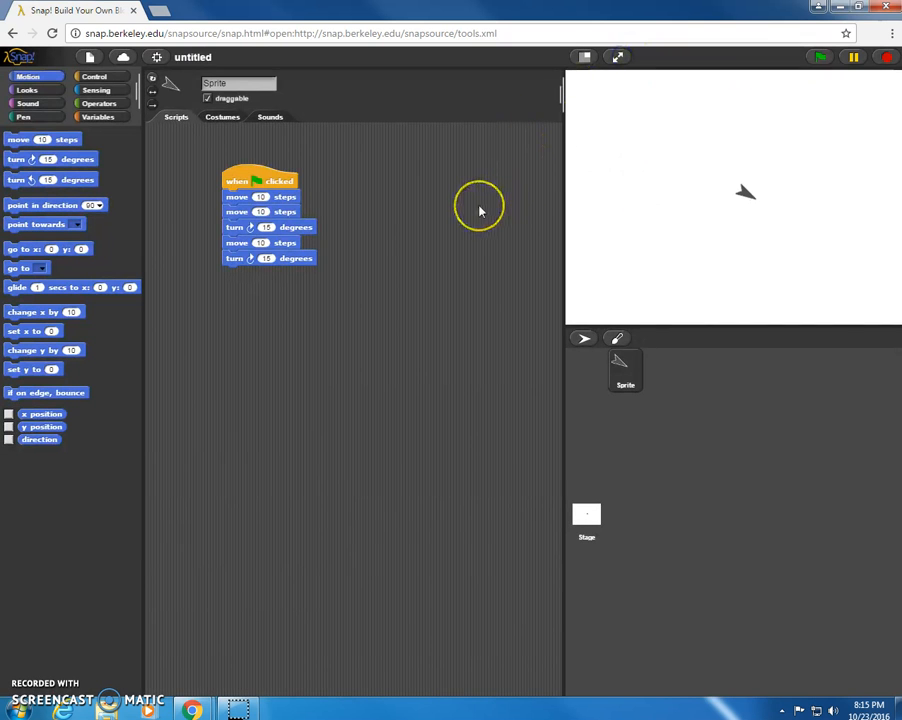
{"action": "mouse_move", "coordinate": [480, 210]}
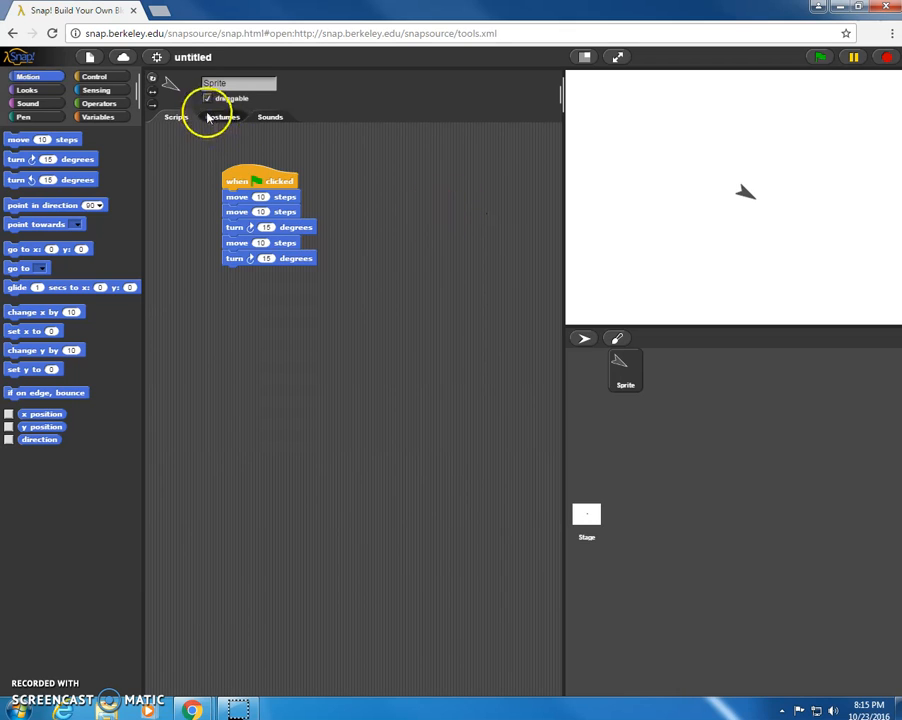
Insert wait 1 secs blocks from the Control palette between the move and turn blocks.
{"action": "left_click", "coordinate": [94, 76]}
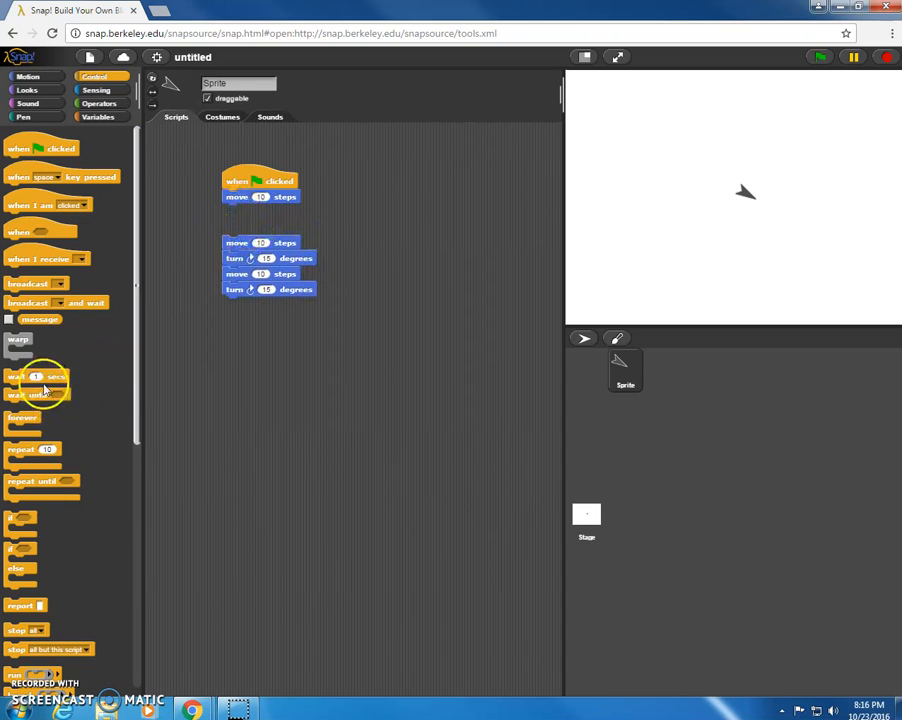
{"action": "left_click_drag", "start_coordinate": [40, 390], "coordinate": [256, 208]}
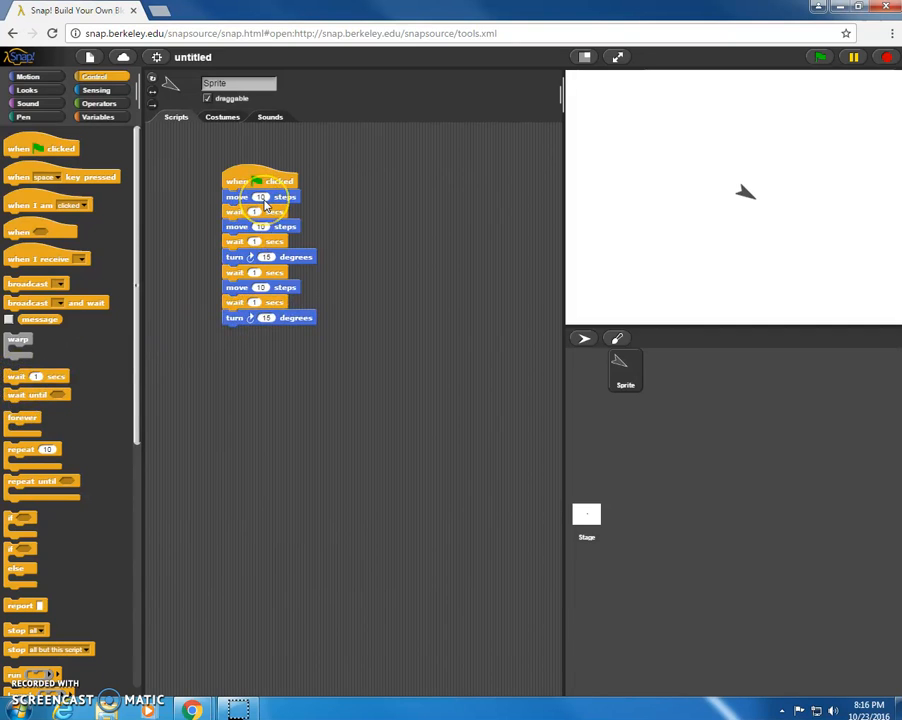
Check the first wait block's seconds value, then show the Variables palette.
{"action": "left_click", "coordinate": [260, 198]}
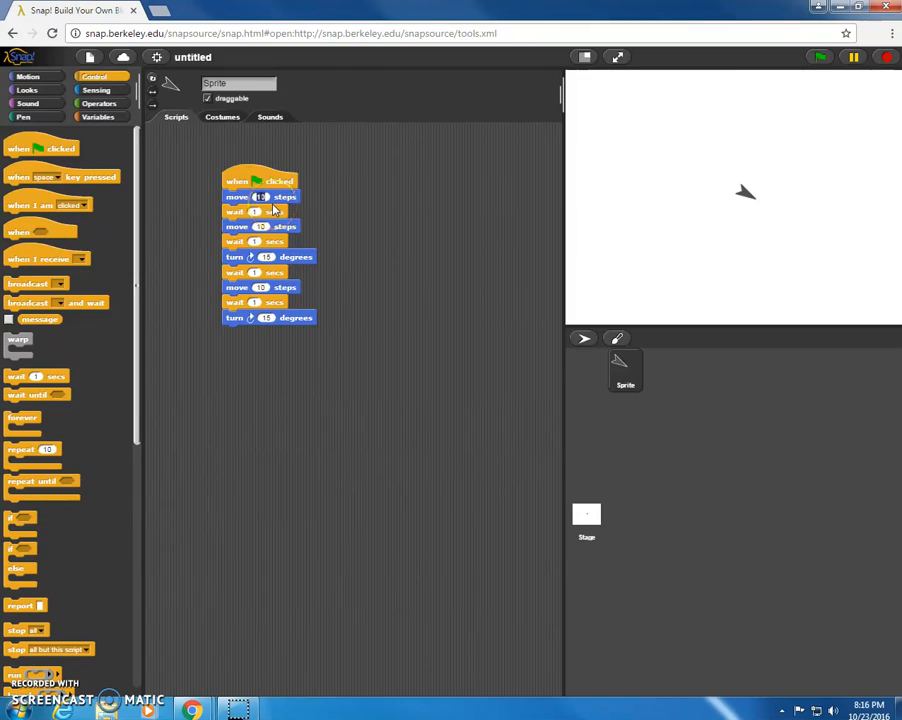
{"action": "left_click", "coordinate": [260, 196]}
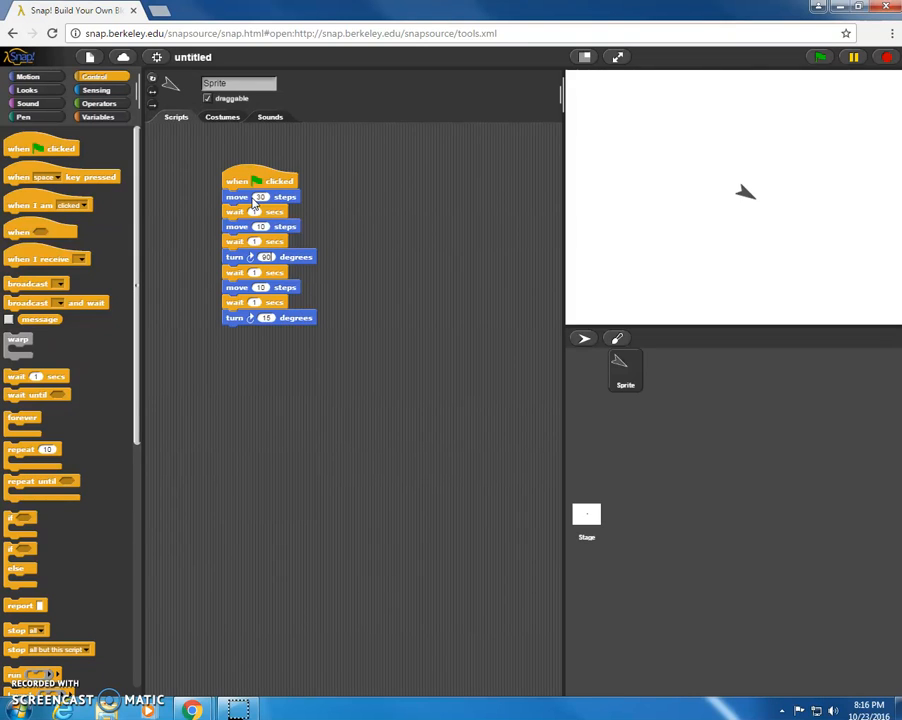
{"action": "left_click", "coordinate": [102, 116]}
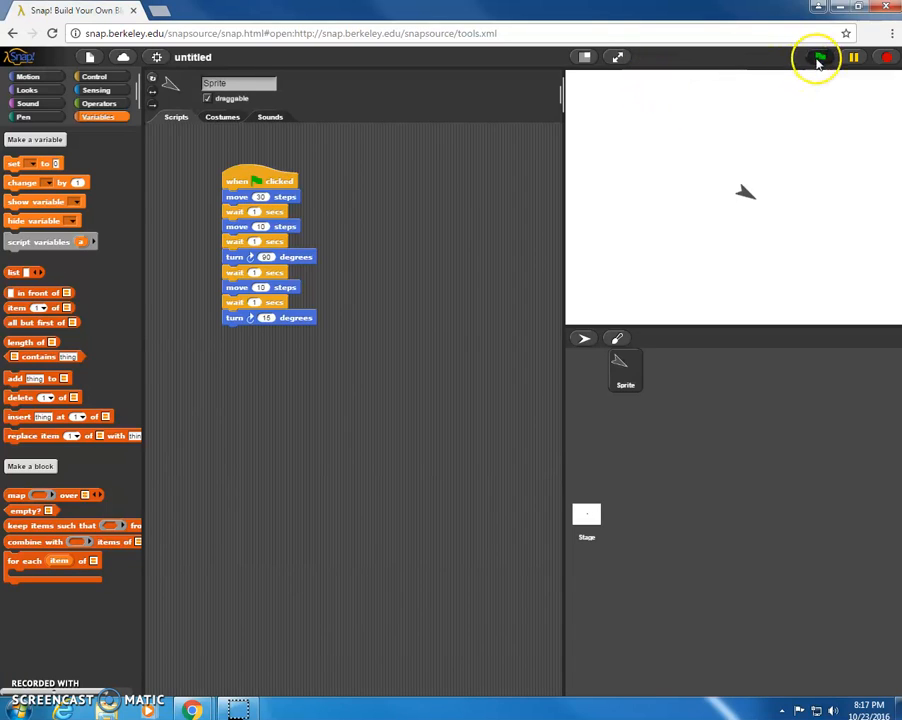
Run the green-flag script three times, leaving the sprite at a new heading.
{"action": "left_click", "coordinate": [818, 56]}
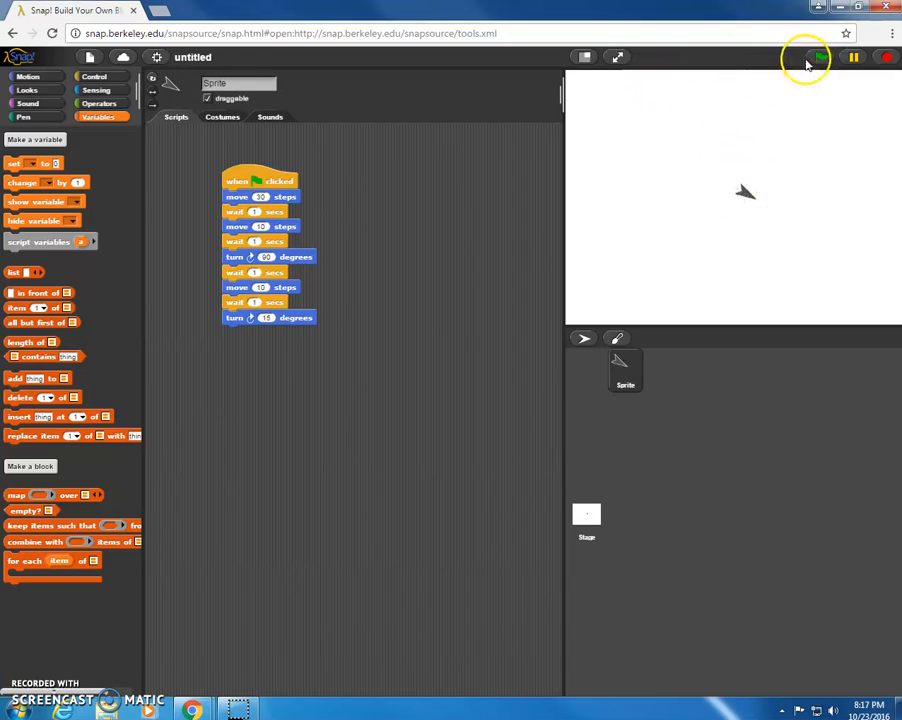
{"action": "left_click", "coordinate": [820, 56]}
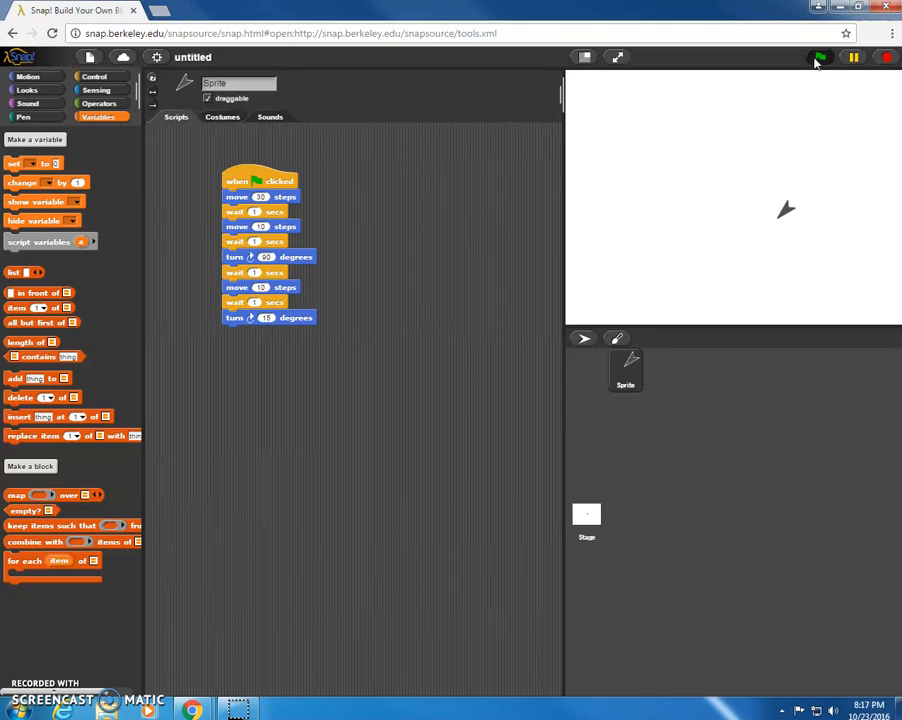
{"action": "left_click", "coordinate": [820, 56]}
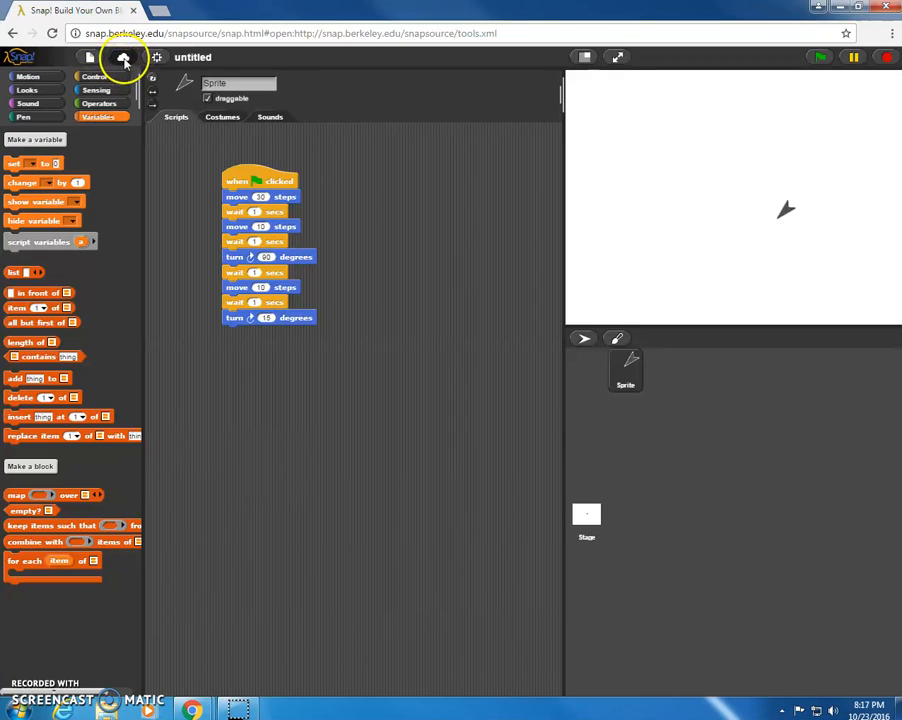
Start cloud account sign-up, touch the birth month choice, then abandon the form.
{"action": "left_click", "coordinate": [122, 58]}
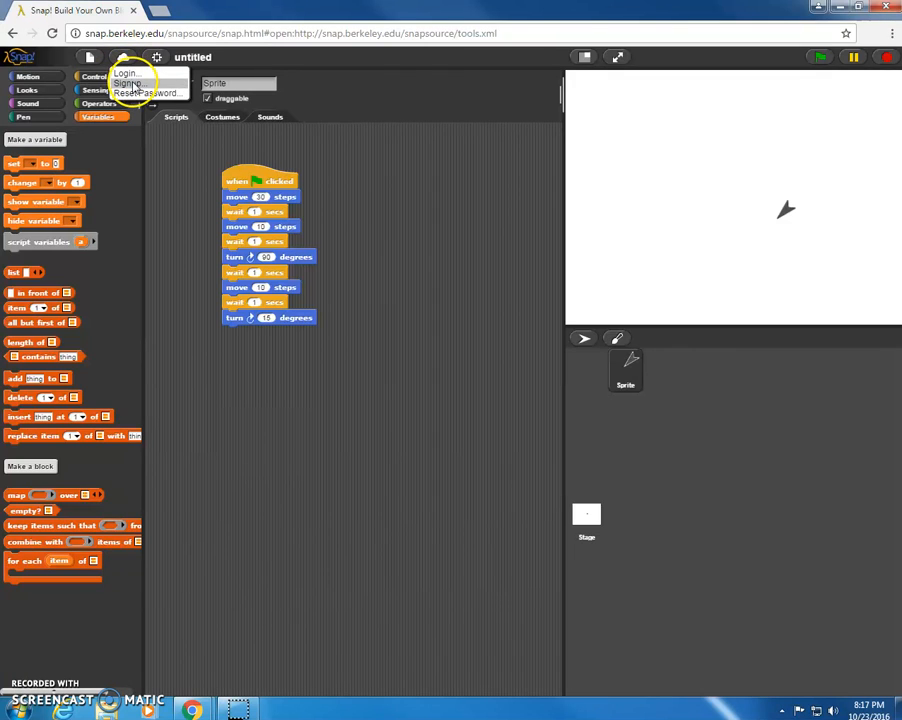
{"action": "left_click", "coordinate": [130, 84]}
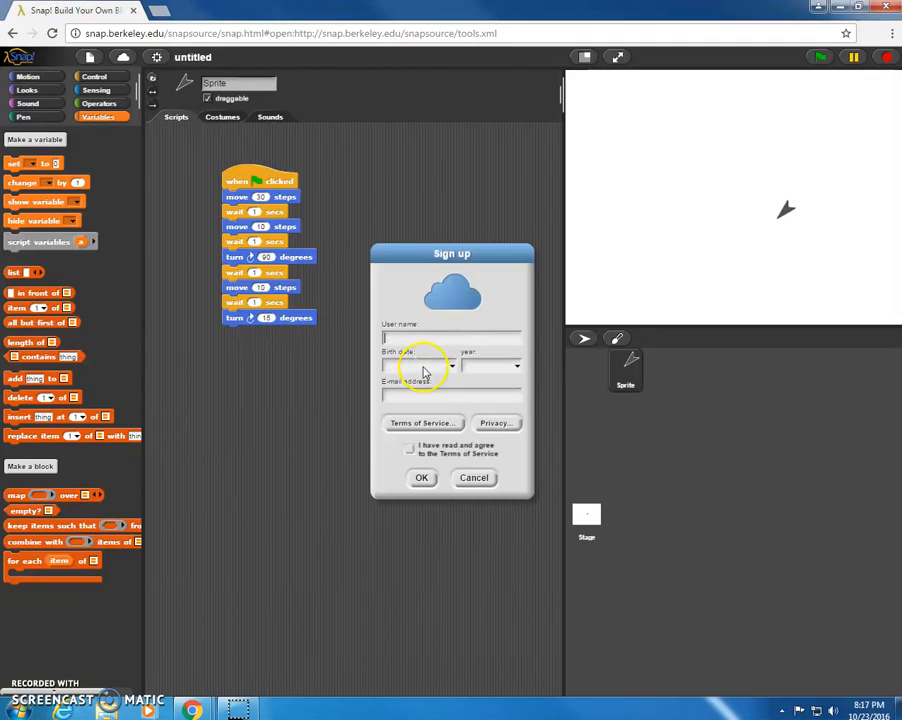
{"action": "left_click", "coordinate": [448, 364]}
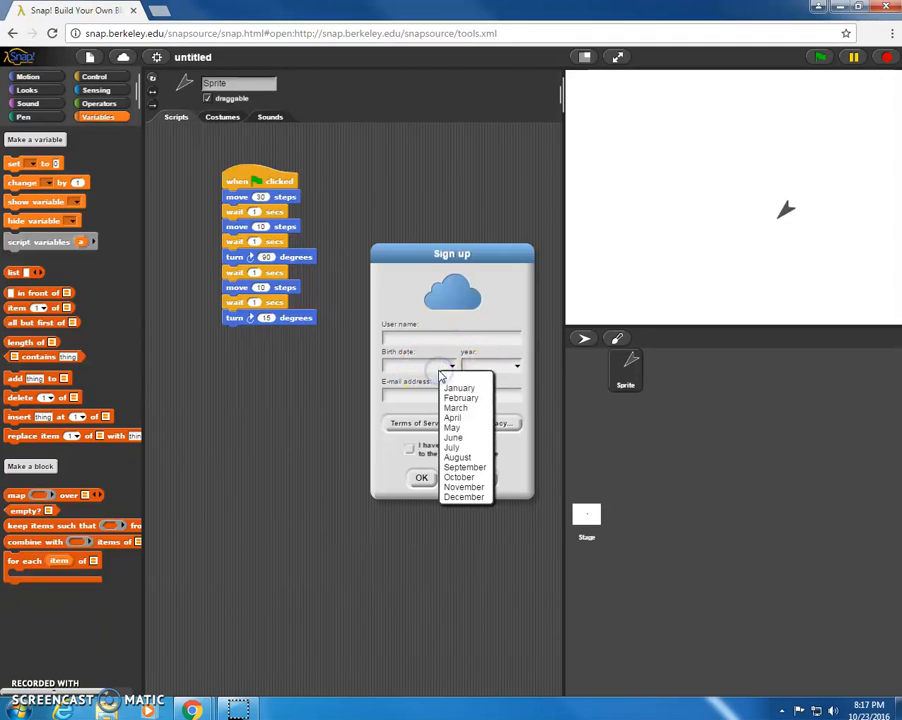
{"action": "left_click", "coordinate": [516, 364]}
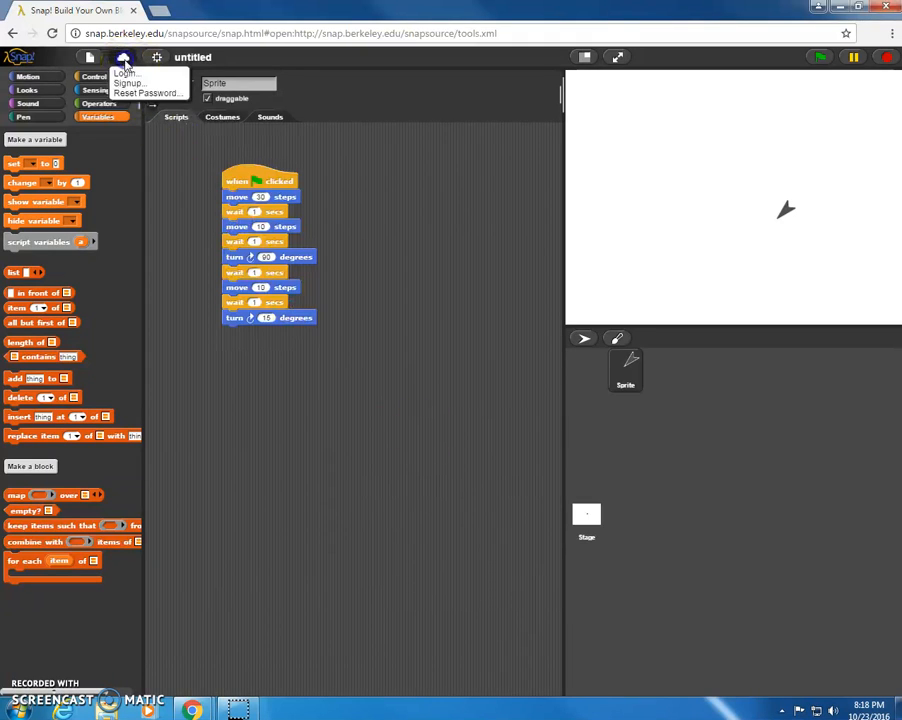
{"action": "mouse_move", "coordinate": [136, 82]}
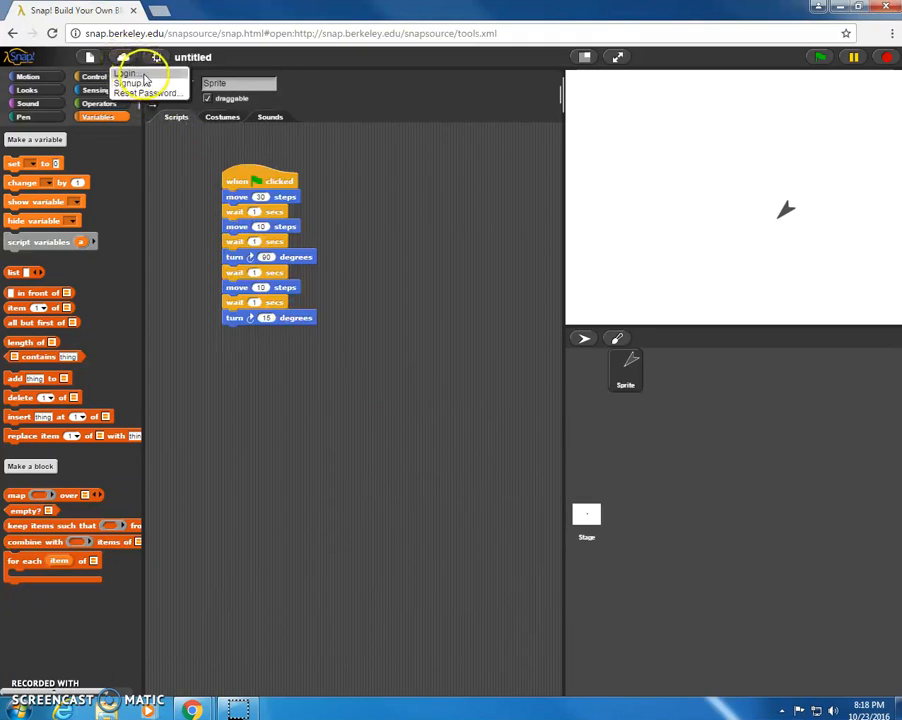
Log in to the cloud as user 'mat' with the password, keeping Stay signed in ticked.
{"action": "left_click", "coordinate": [128, 72]}
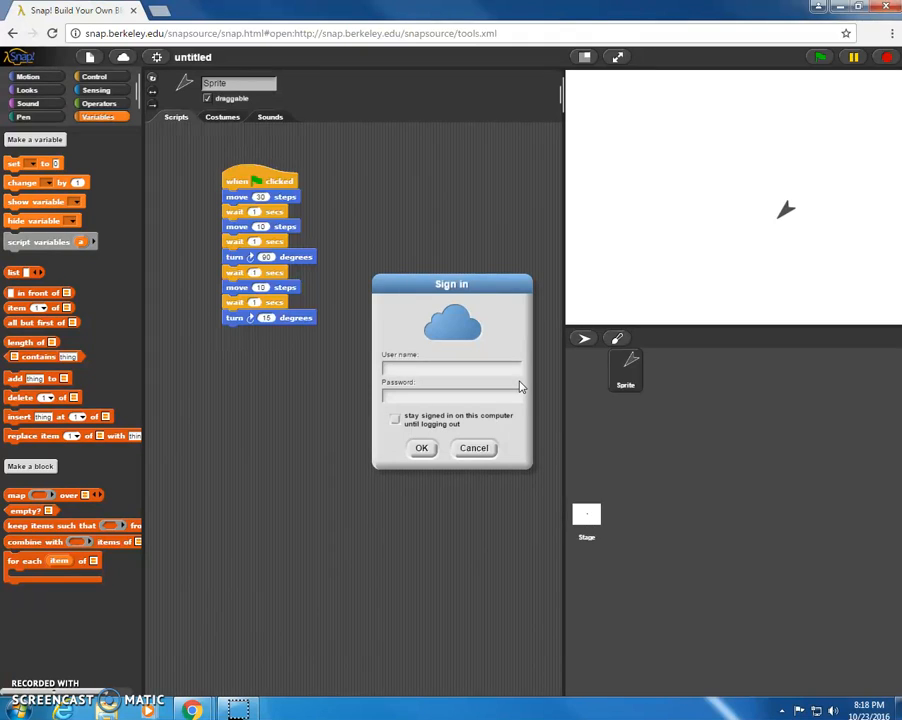
{"action": "type", "text": "matthewrandall"}
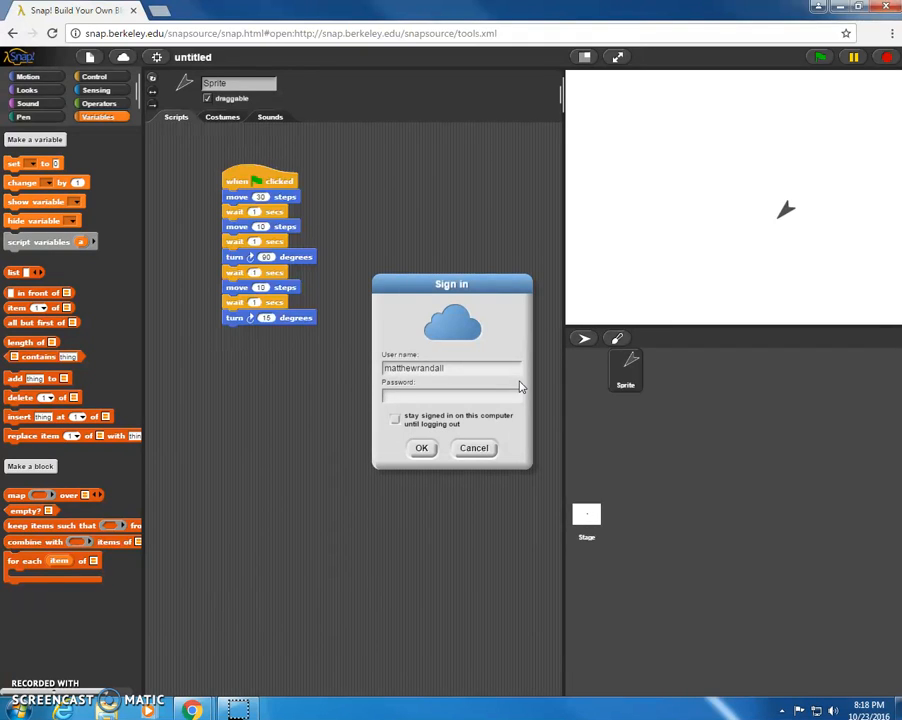
{"action": "type", "text": "***"}
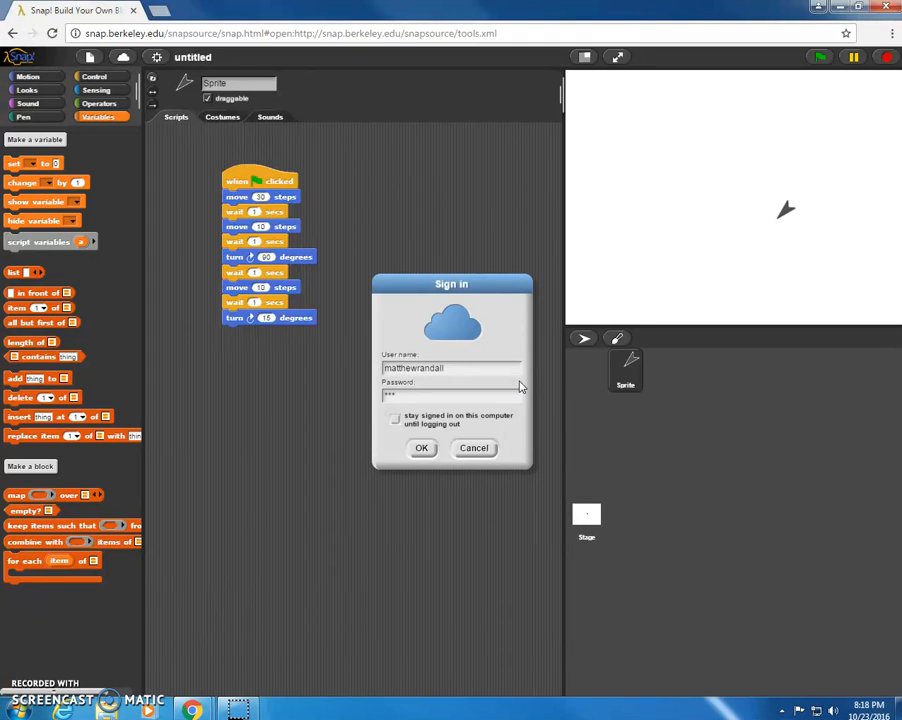
{"action": "type", "text": "•"}
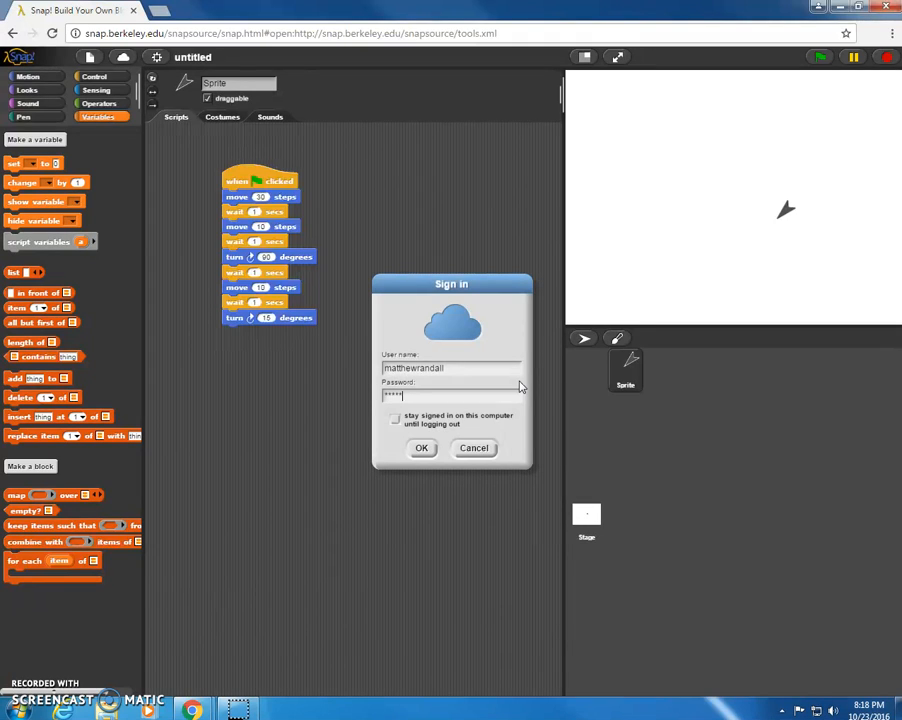
{"action": "left_click", "coordinate": [394, 418]}
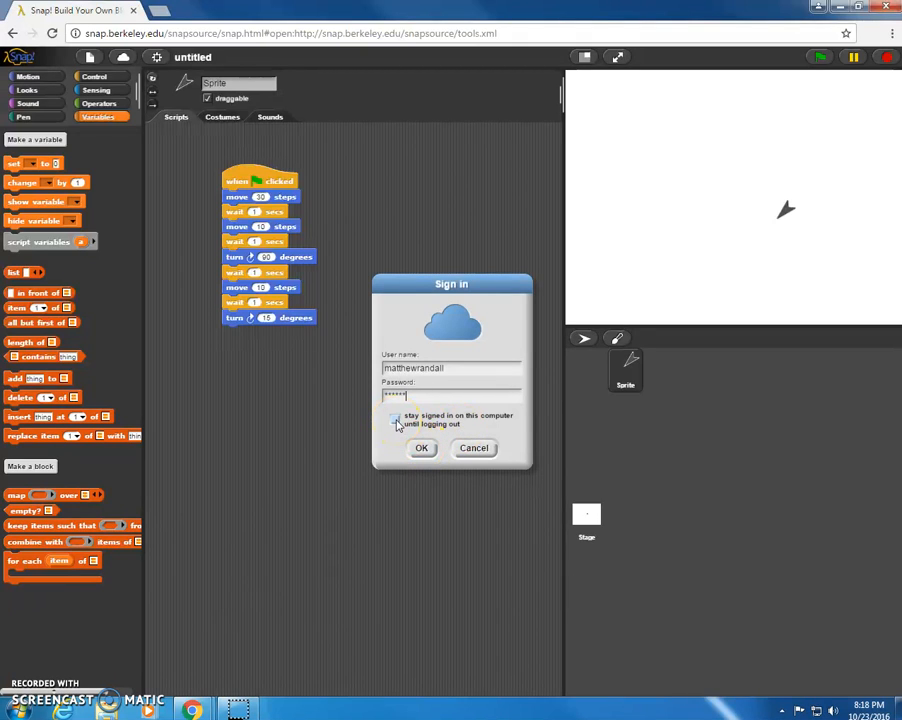
{"action": "left_click", "coordinate": [396, 420]}
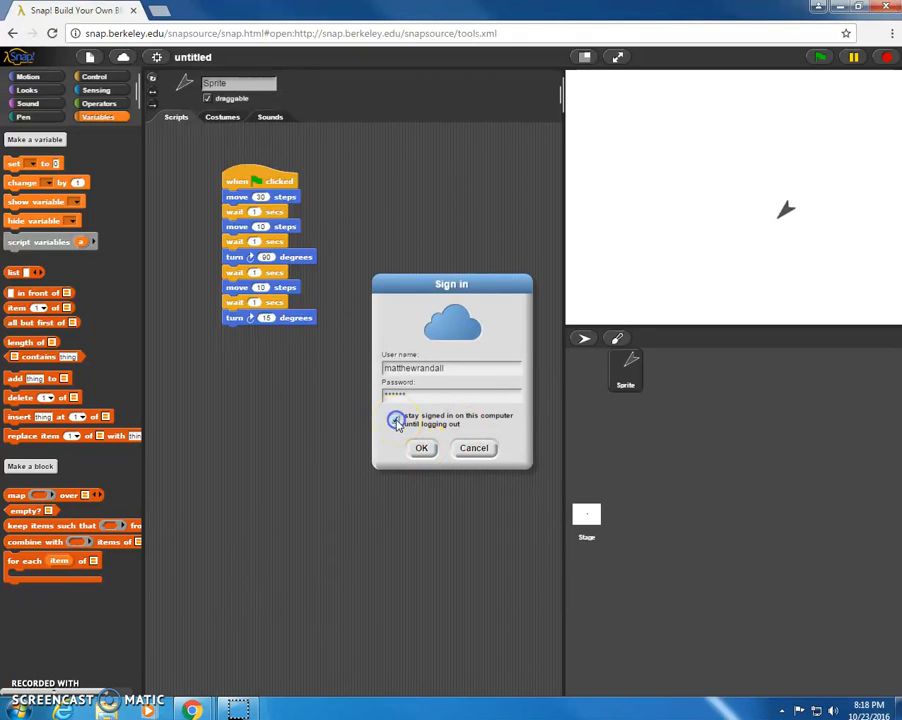
{"action": "left_click", "coordinate": [420, 448]}
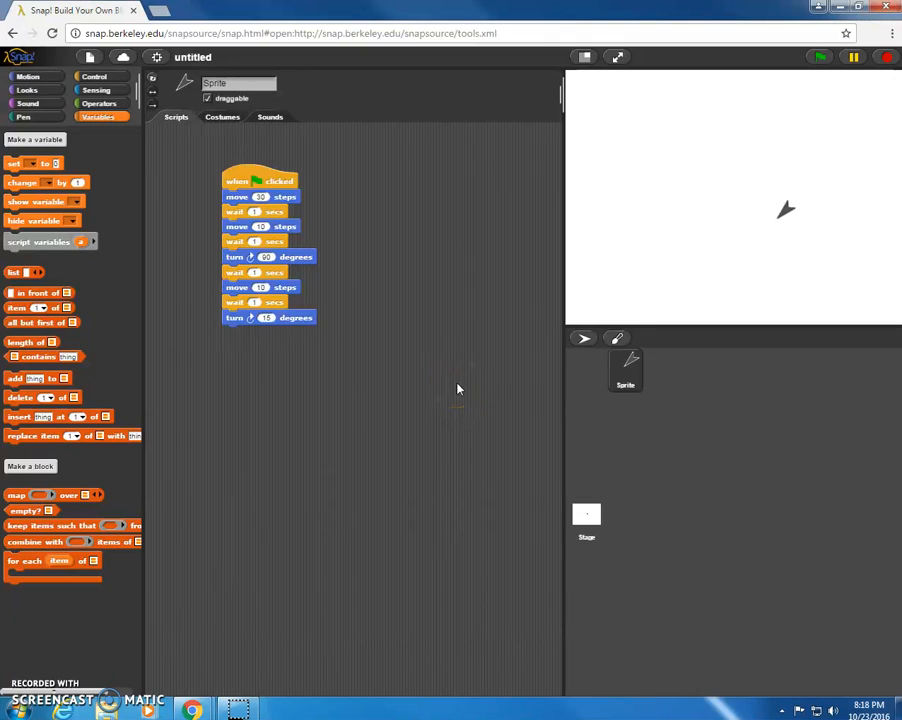
{"action": "mouse_move", "coordinate": [168, 96]}
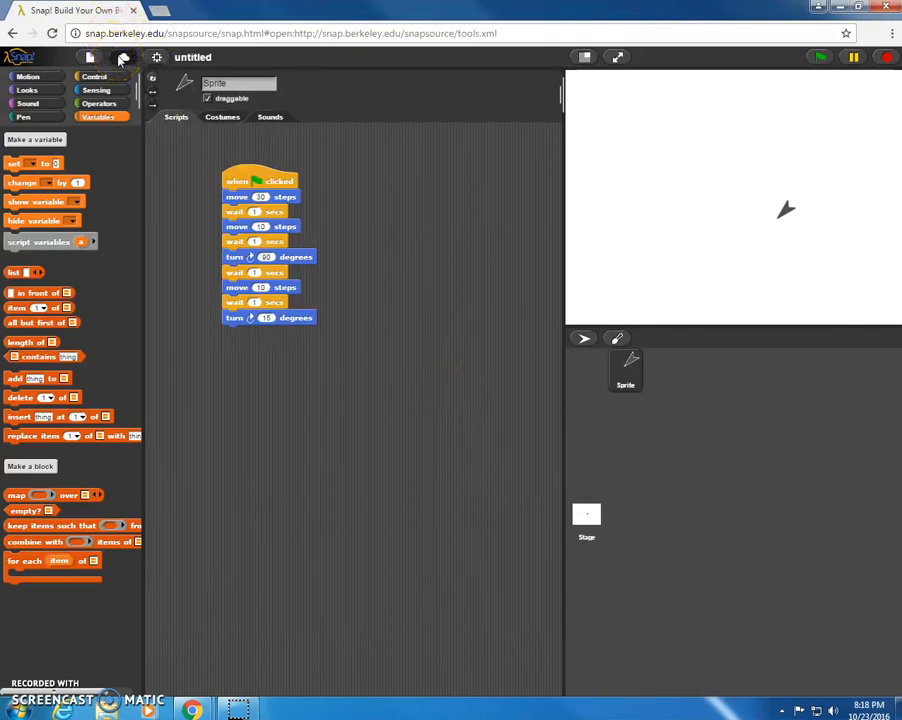
Save the project to the cloud via Save As under the name 'First Project'.
{"action": "left_click", "coordinate": [88, 56]}
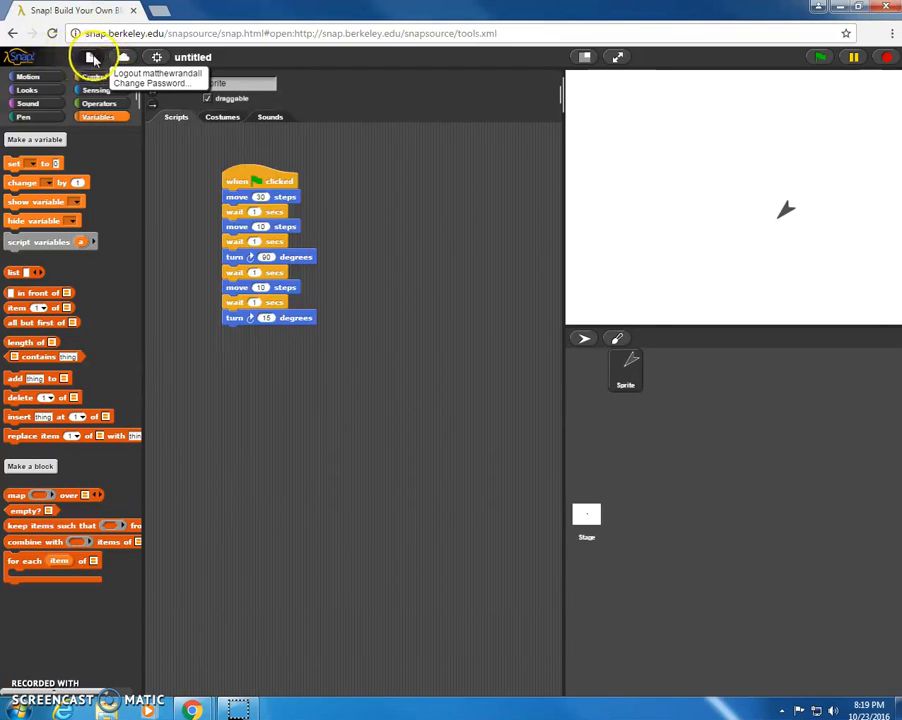
{"action": "left_click", "coordinate": [90, 56]}
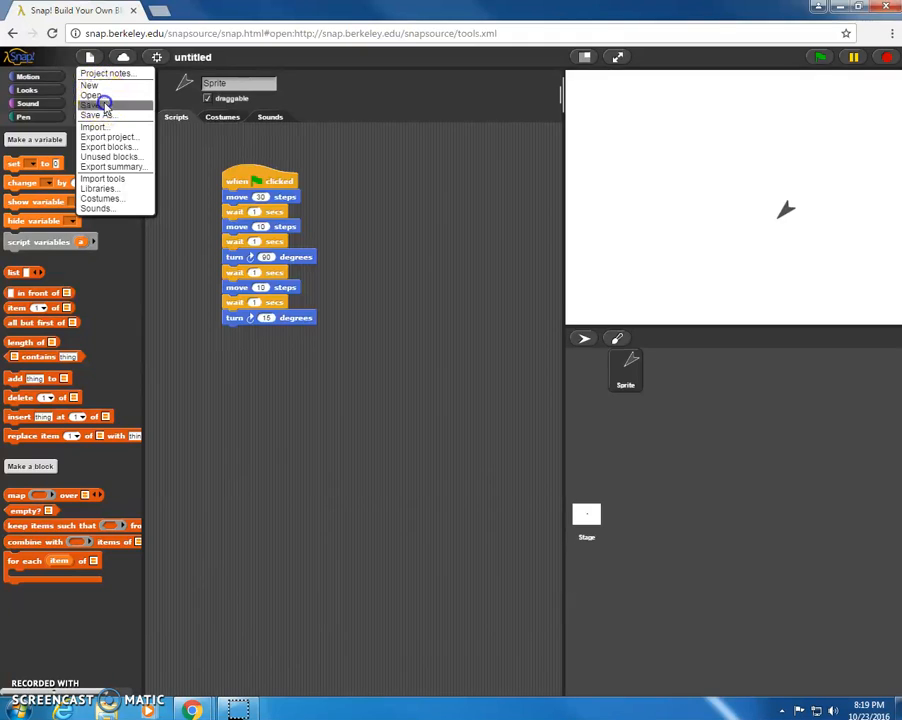
{"action": "left_click", "coordinate": [96, 114]}
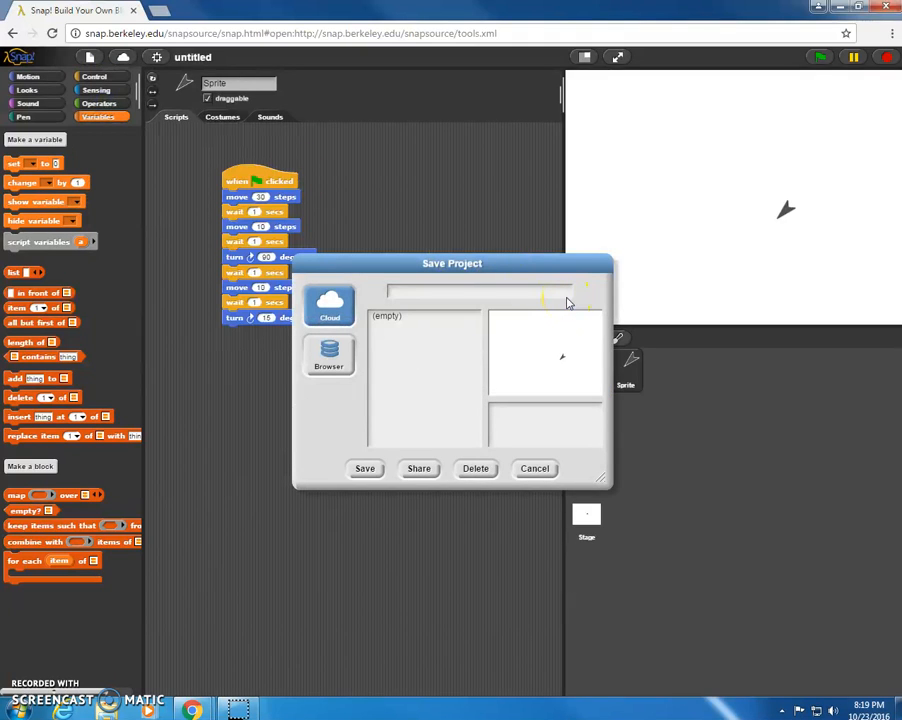
{"action": "type", "text": "First Project"}
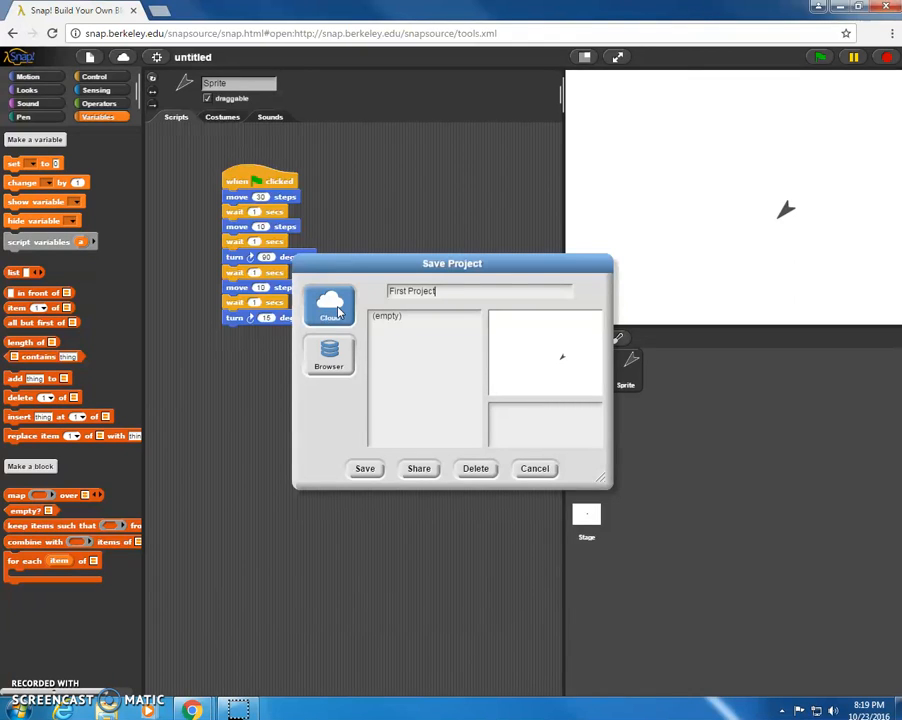
{"action": "left_click", "coordinate": [364, 468]}
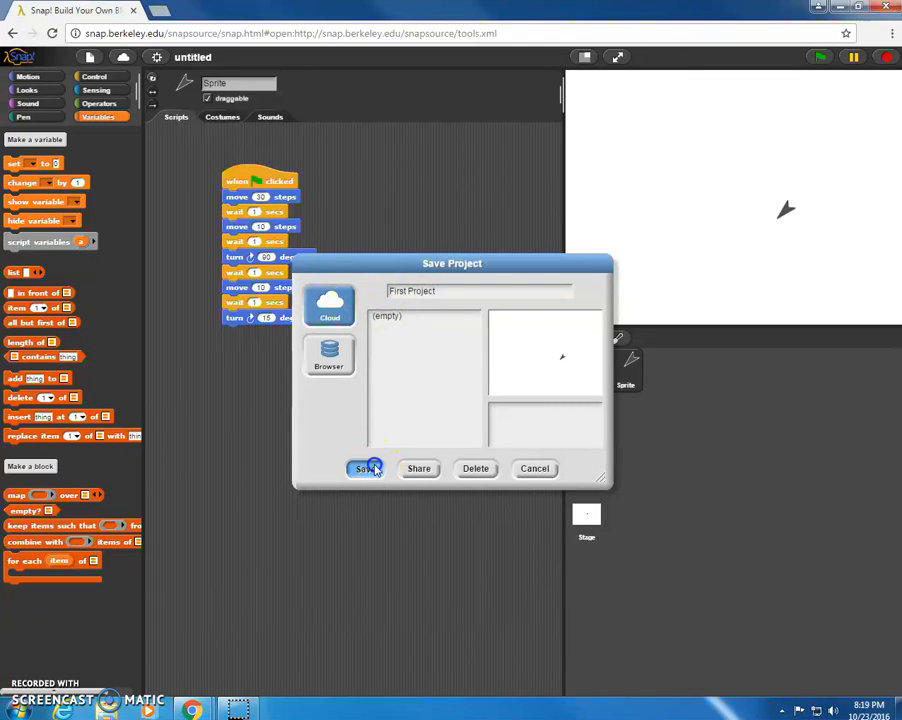
{"action": "left_click", "coordinate": [368, 468]}
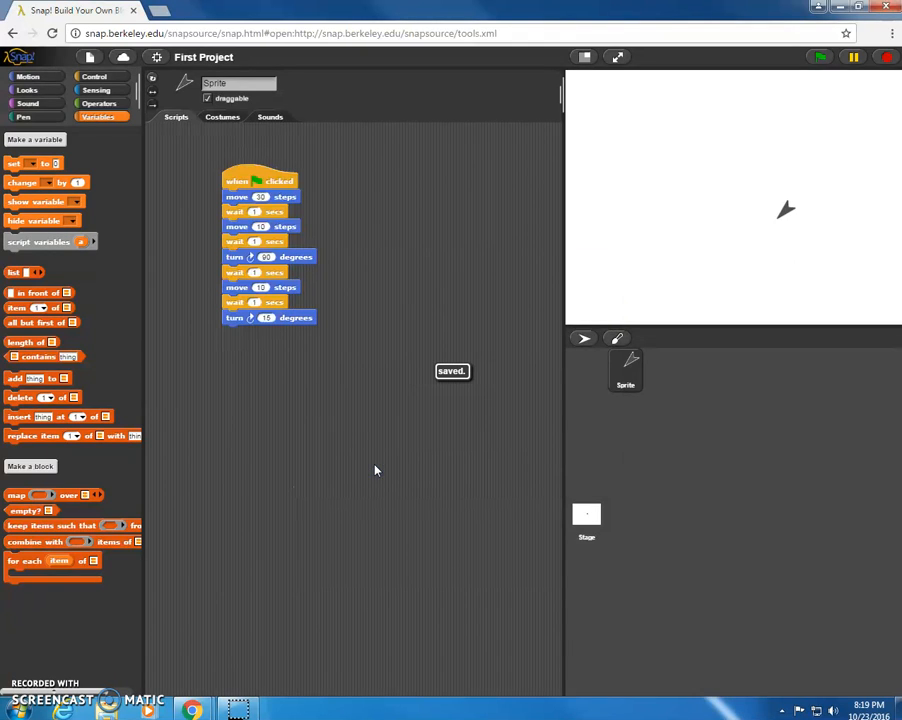